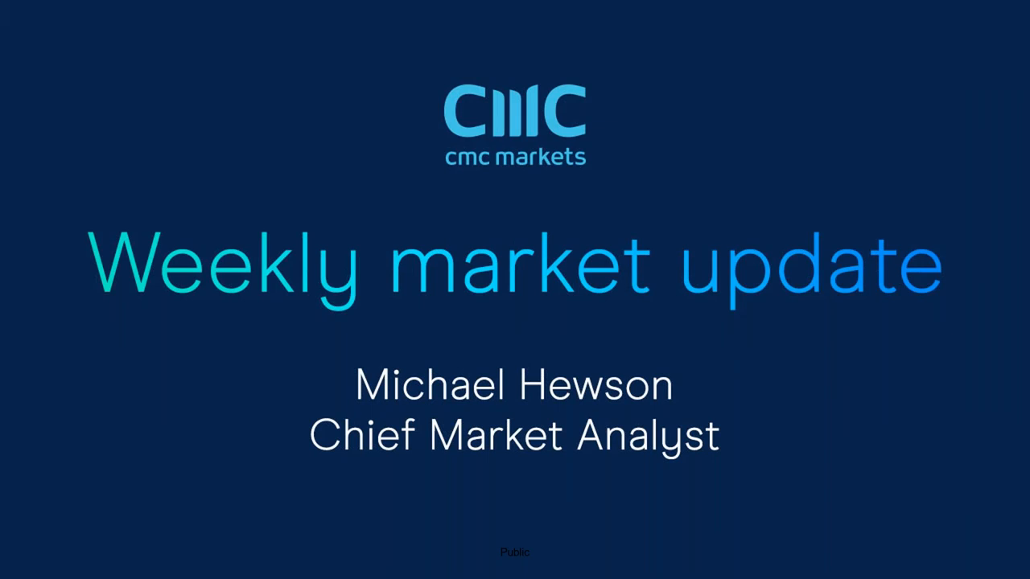
mouse_move(603, 303)
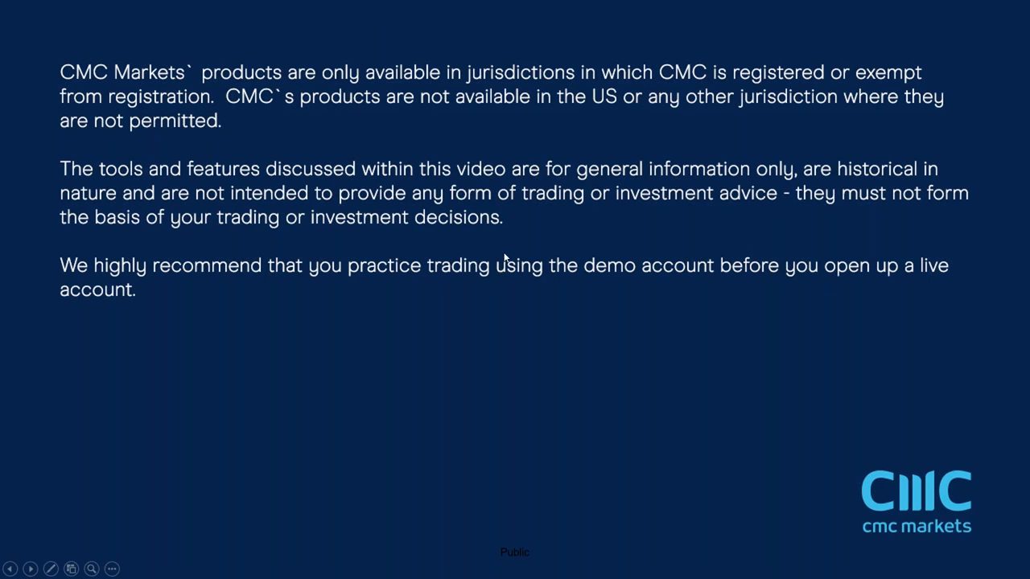
mouse_move(521, 256)
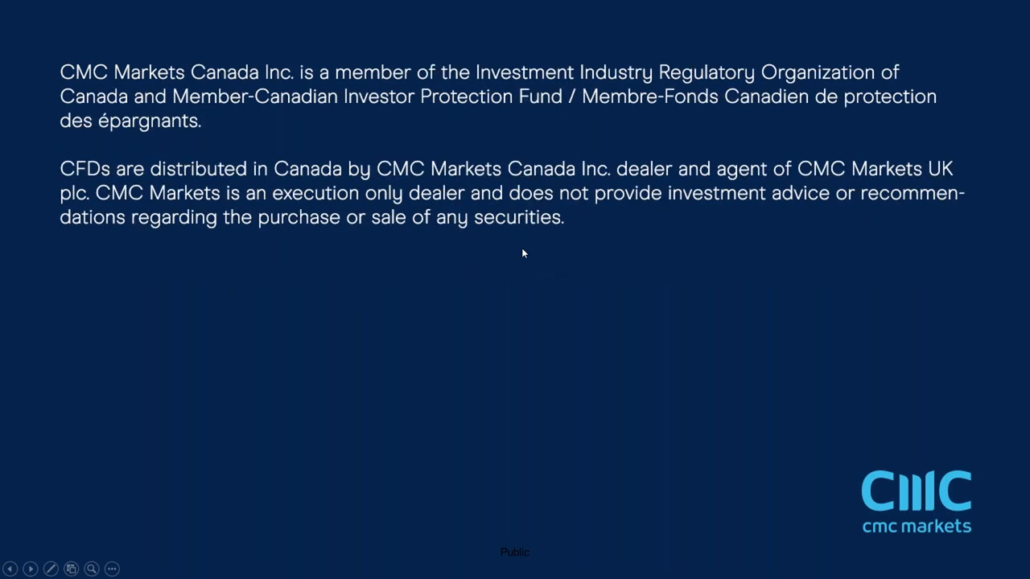
mouse_move(515, 267)
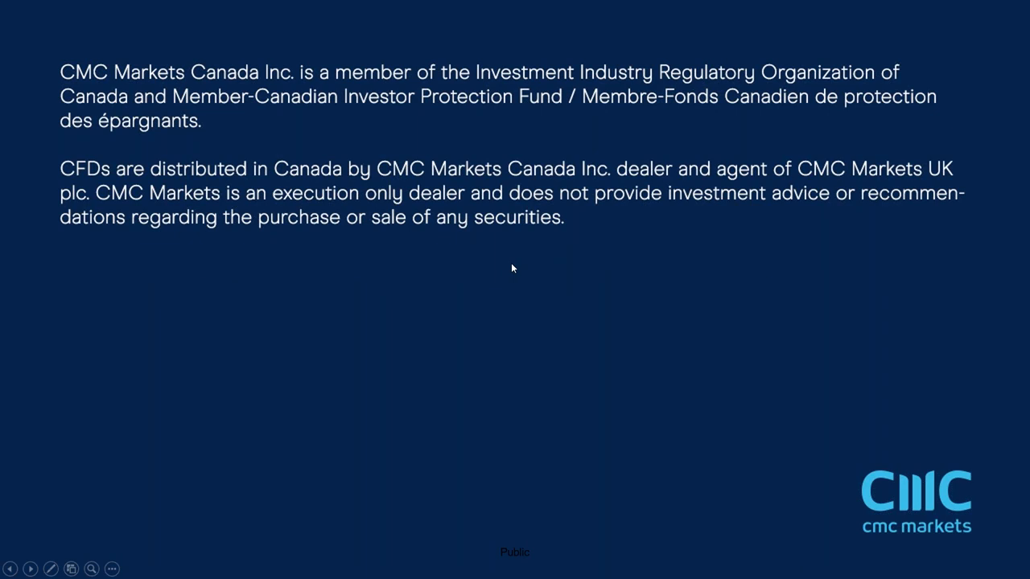
- Leave the slides and bring up the CMC Markets overview with FX, indices, stocks and insights
key(Escape)
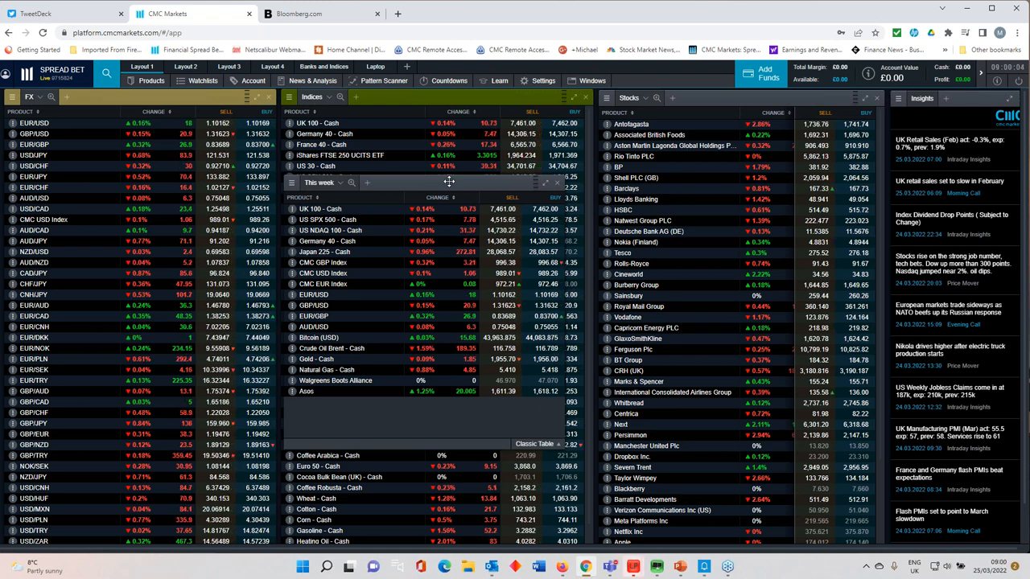
mouse_move(454, 320)
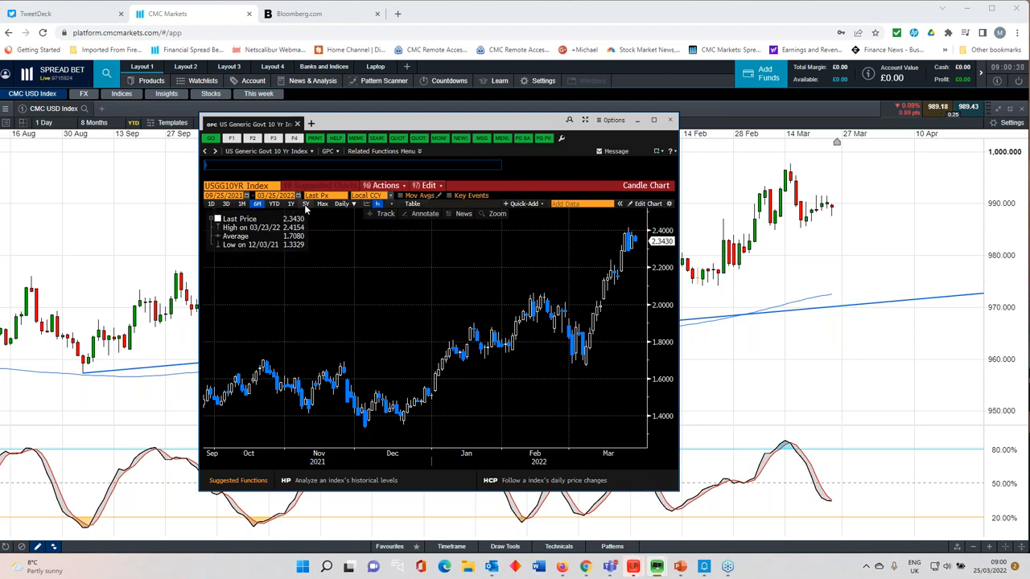
- Widen the USGG10YR yield chart to span 2017–2022
click(306, 202)
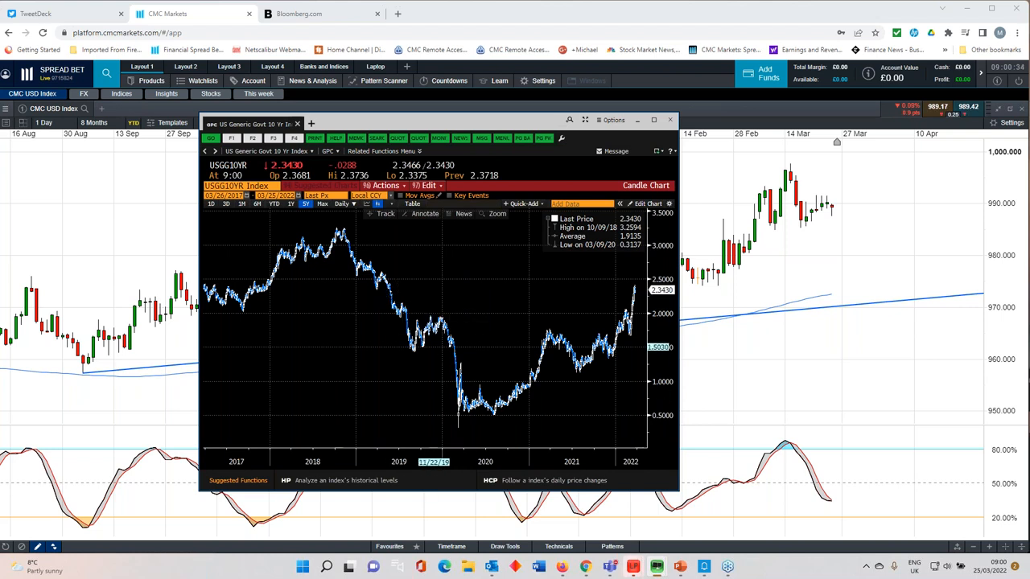
mouse_move(396, 272)
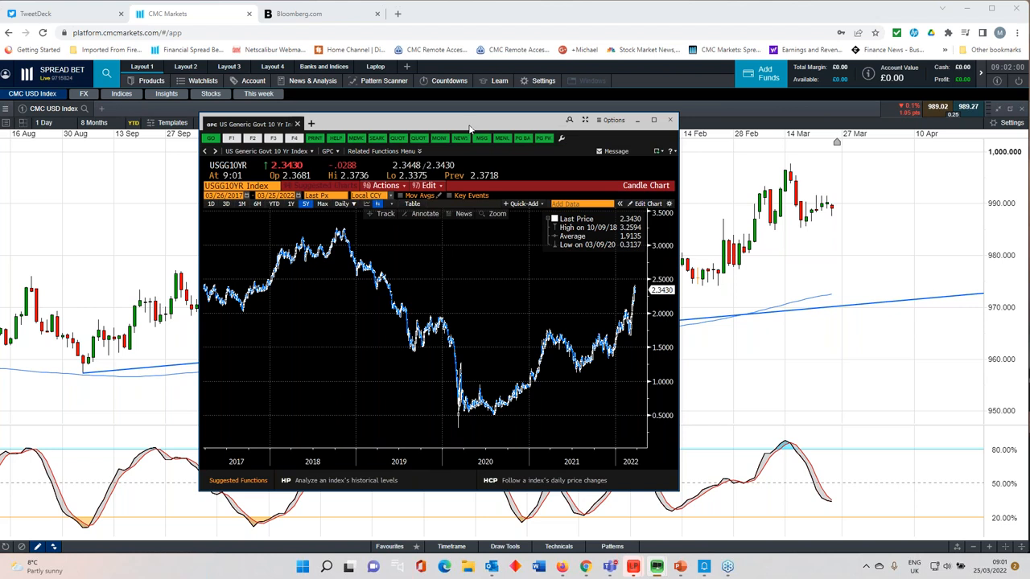
- Return from Bloomberg to the CMC Markets AUD/USD chart with trendline and Fibonacci levels
click(667, 120)
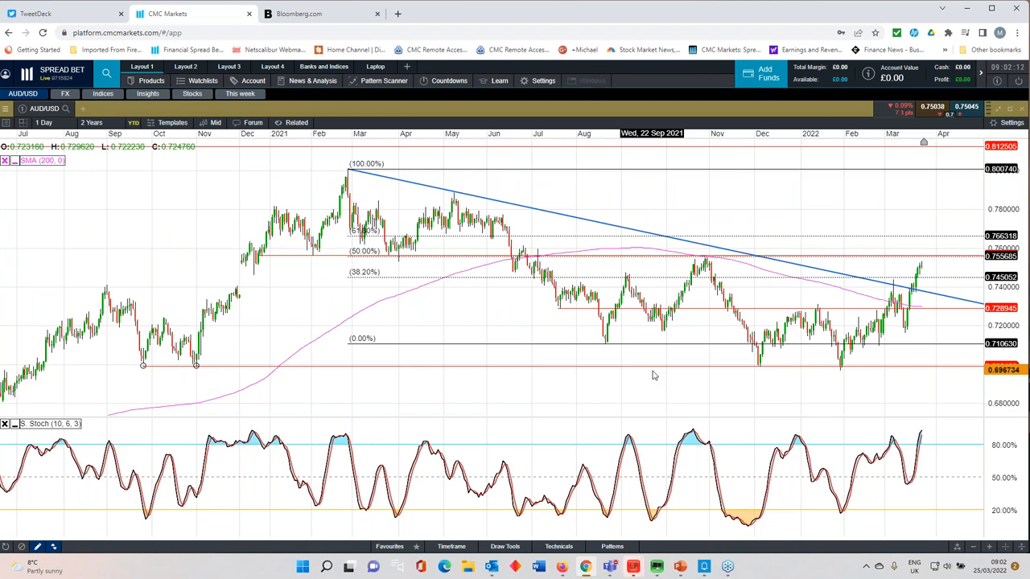
mouse_move(618, 367)
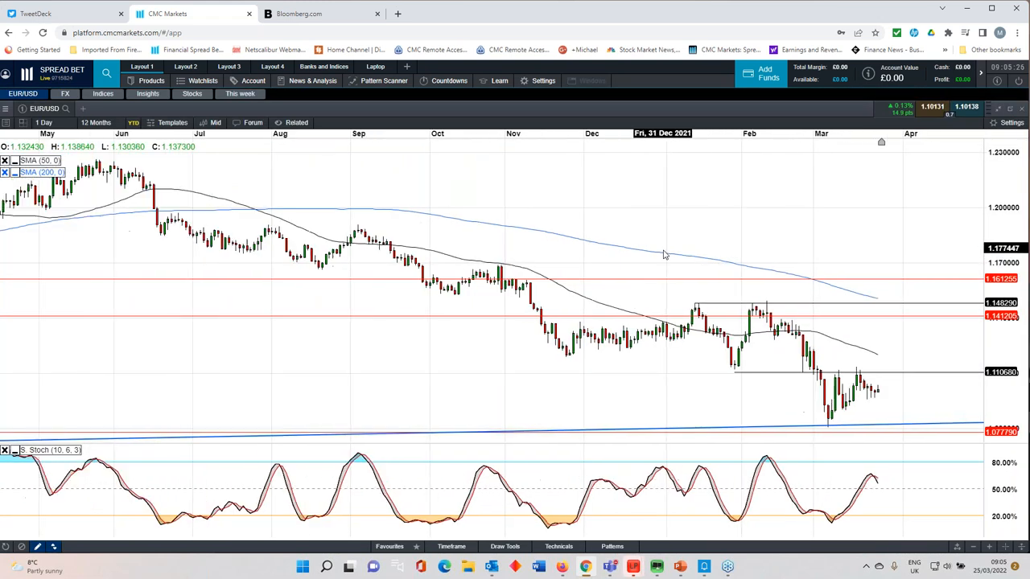
- Review EUR/USD on weekly 5 Years, switch to 1 Day candles, then load USD/JPY
click(87, 122)
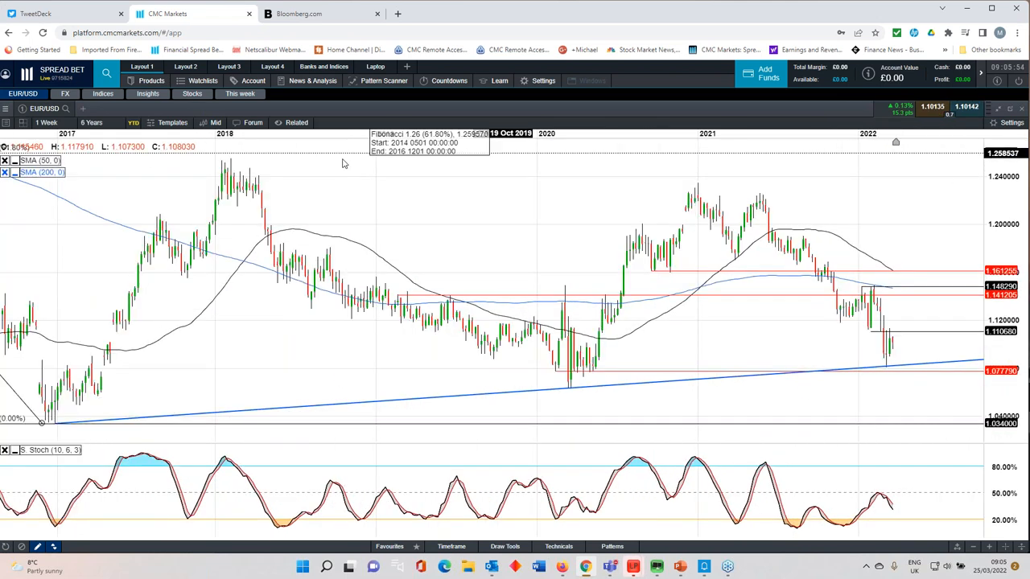
click(45, 122)
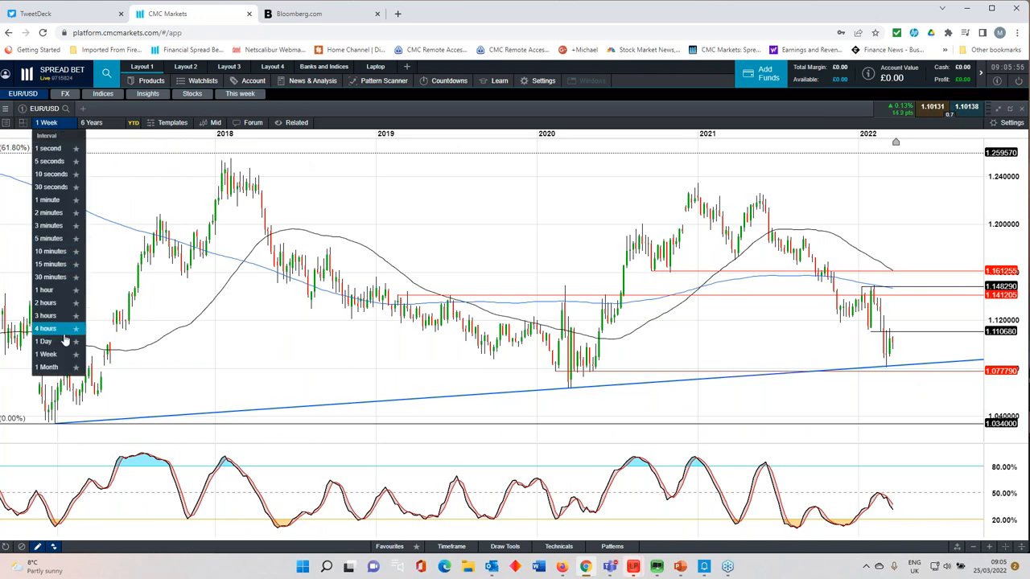
click(43, 341)
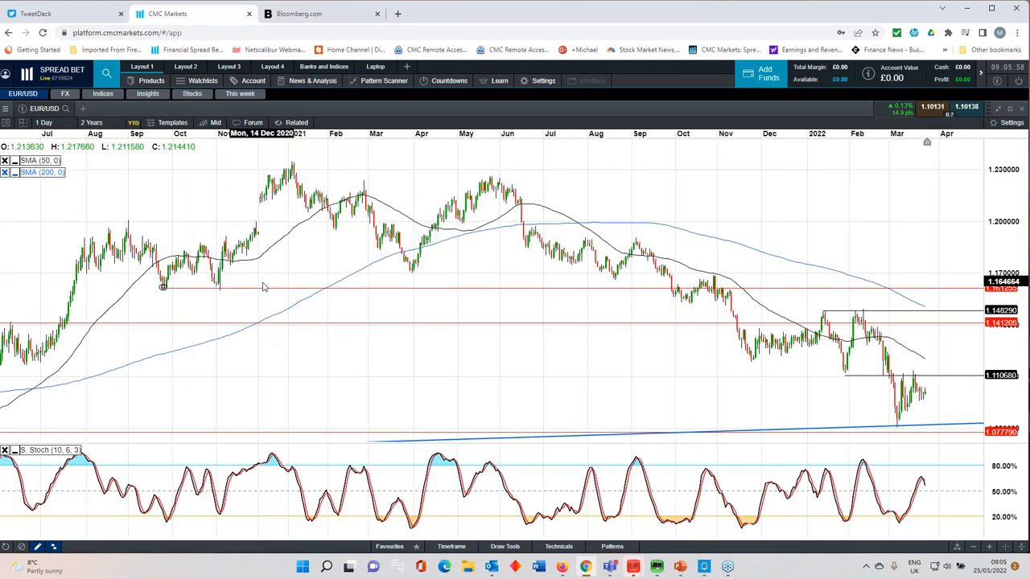
click(92, 123)
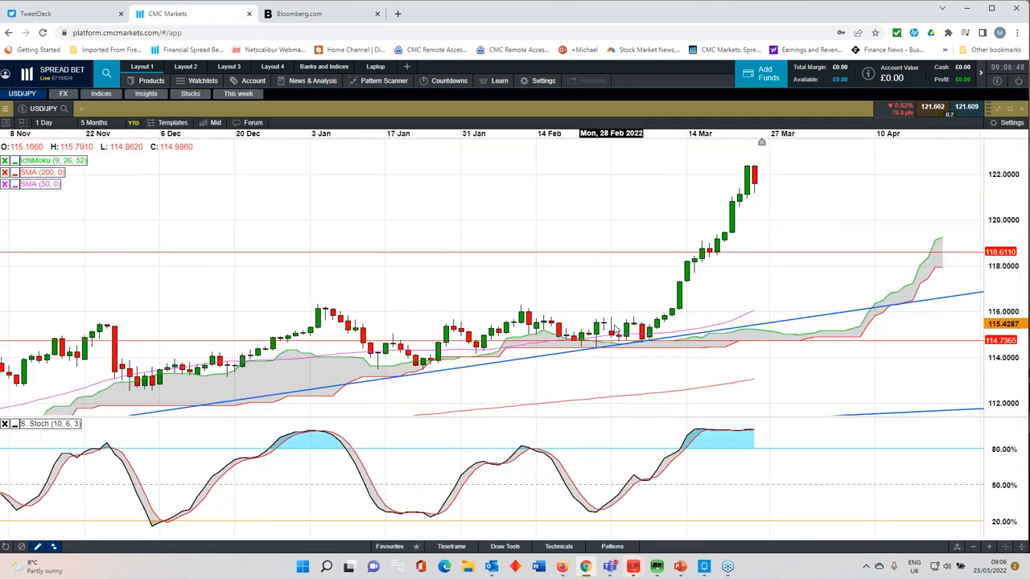
- Extend USD/JPY to 12 Months, then switch to 1 Month candles showing 16 Years
click(90, 122)
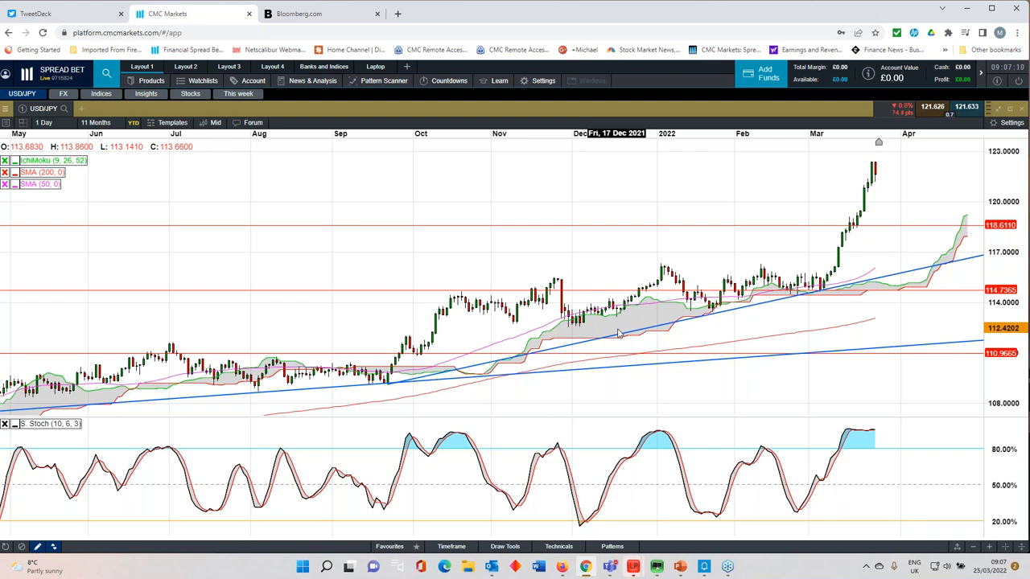
mouse_move(732, 351)
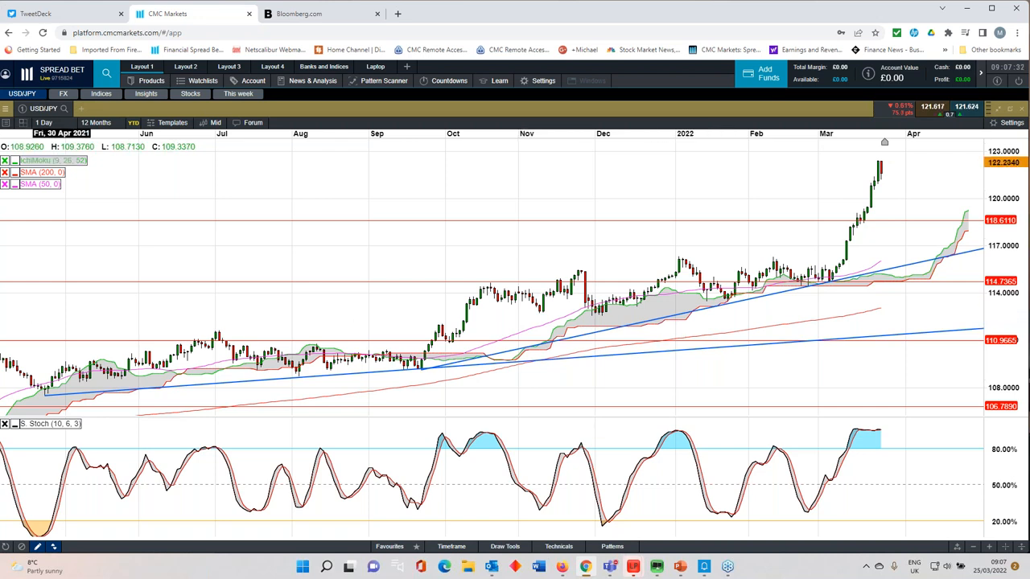
click(42, 122)
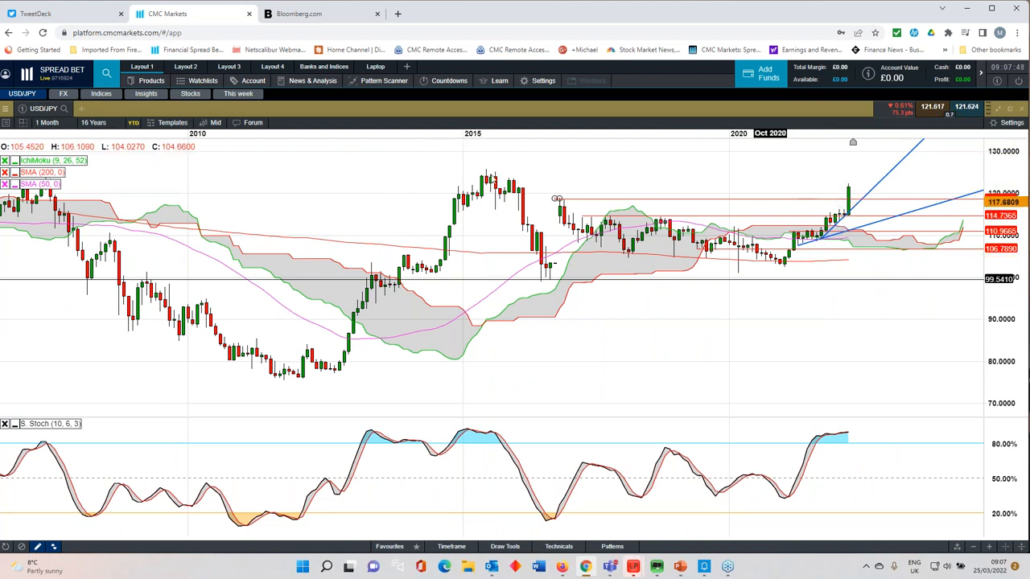
click(48, 122)
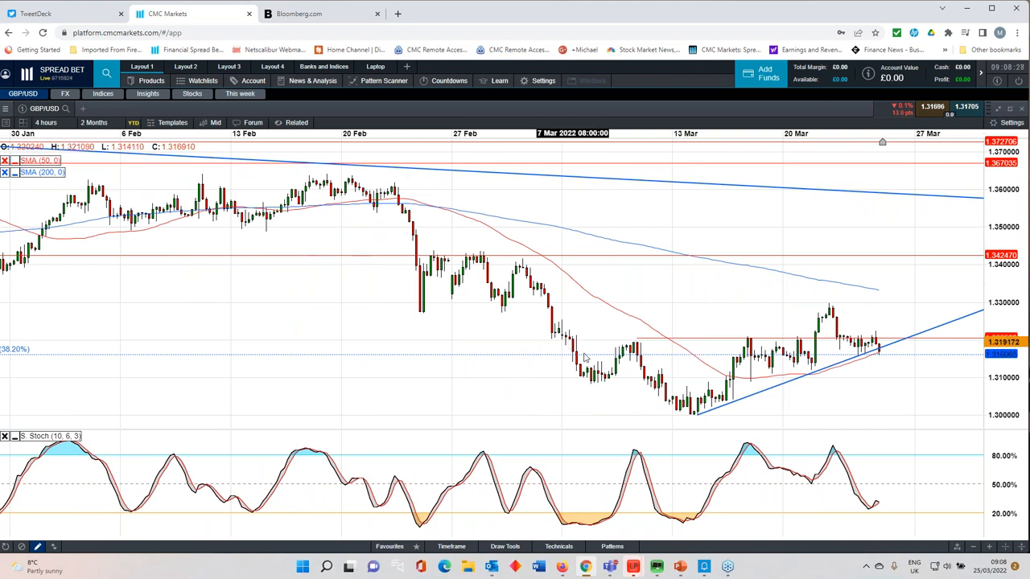
mouse_move(685, 418)
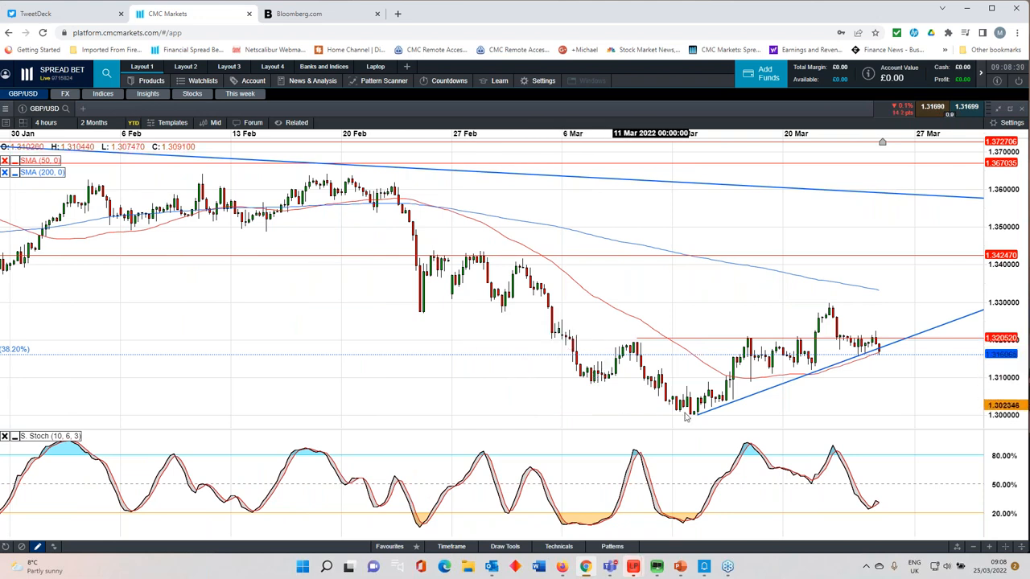
mouse_move(612, 412)
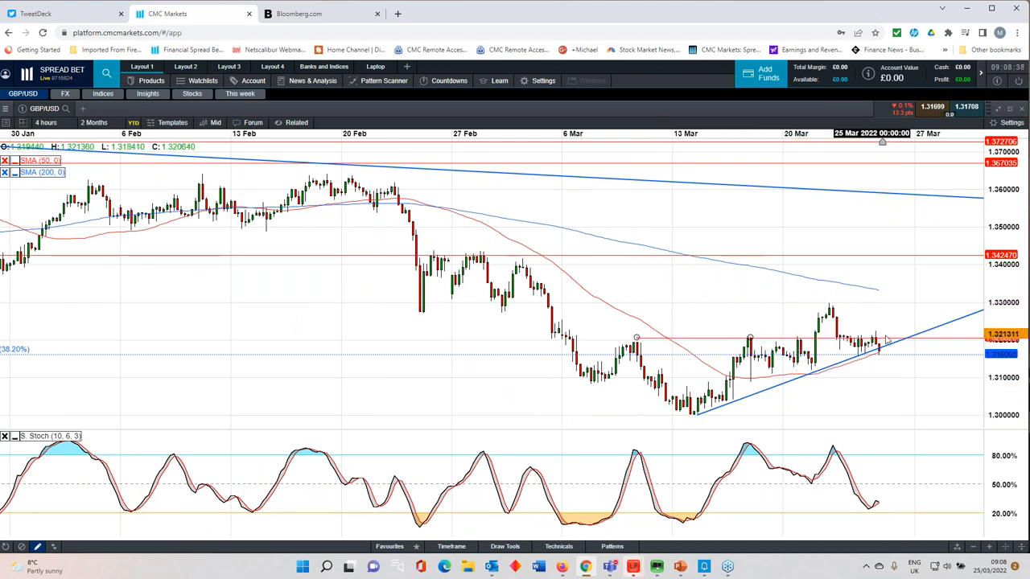
mouse_move(869, 367)
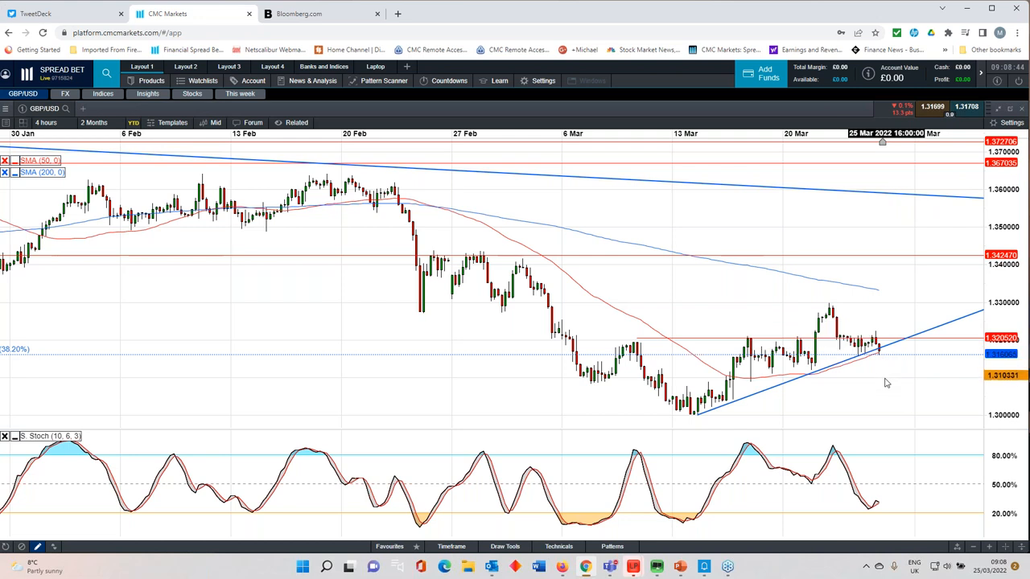
mouse_move(859, 372)
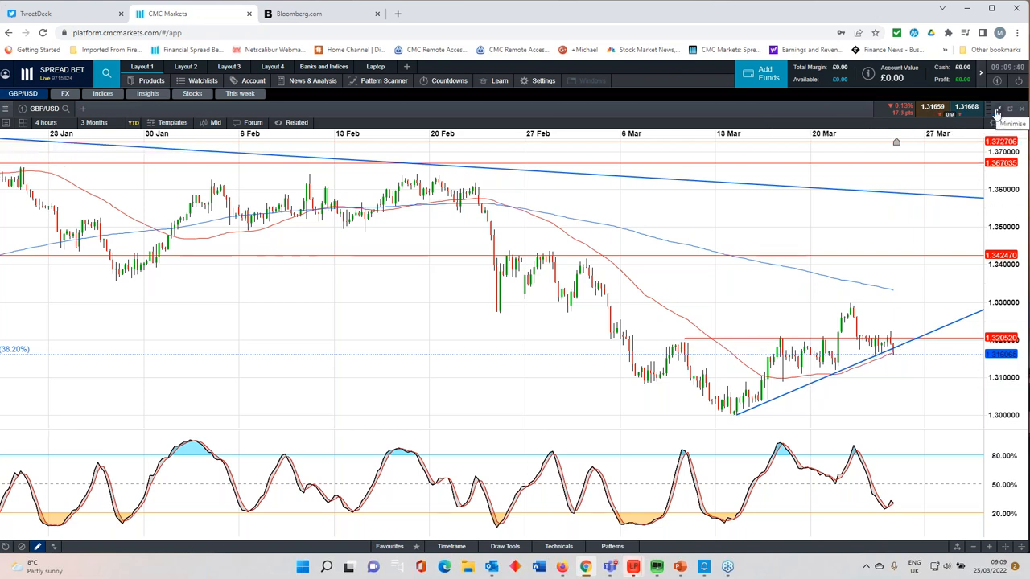
mouse_move(998, 113)
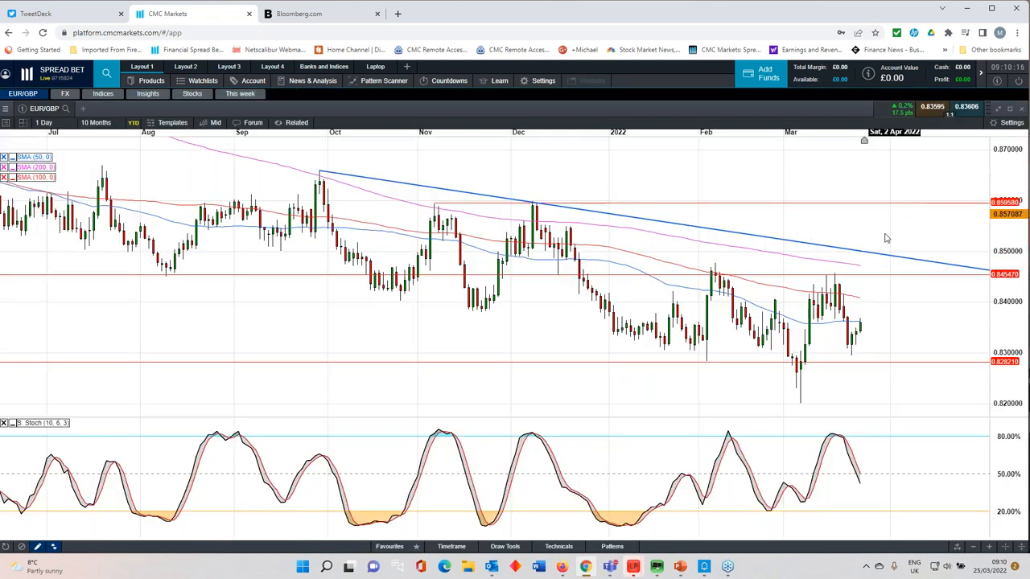
mouse_move(829, 380)
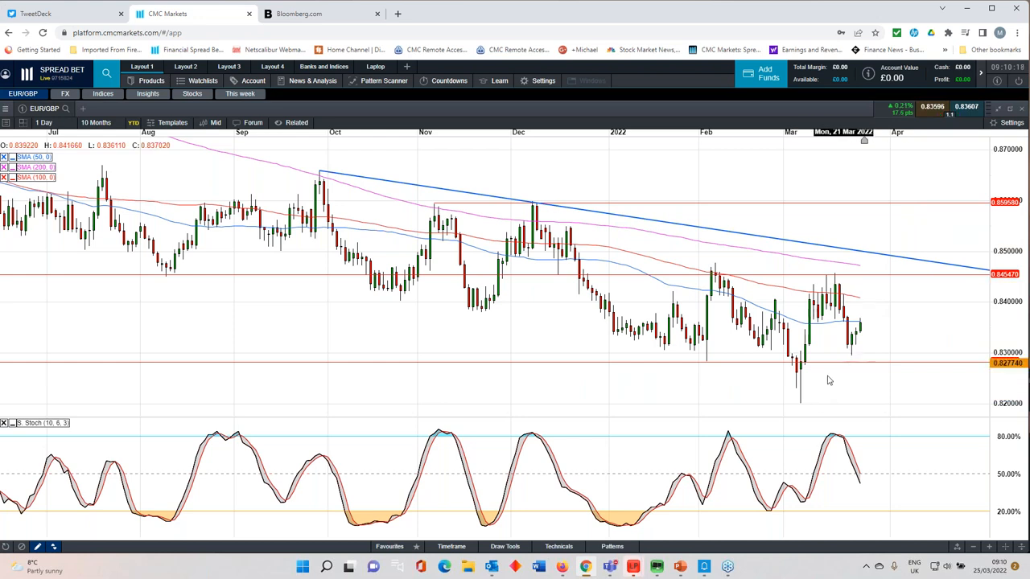
mouse_move(816, 288)
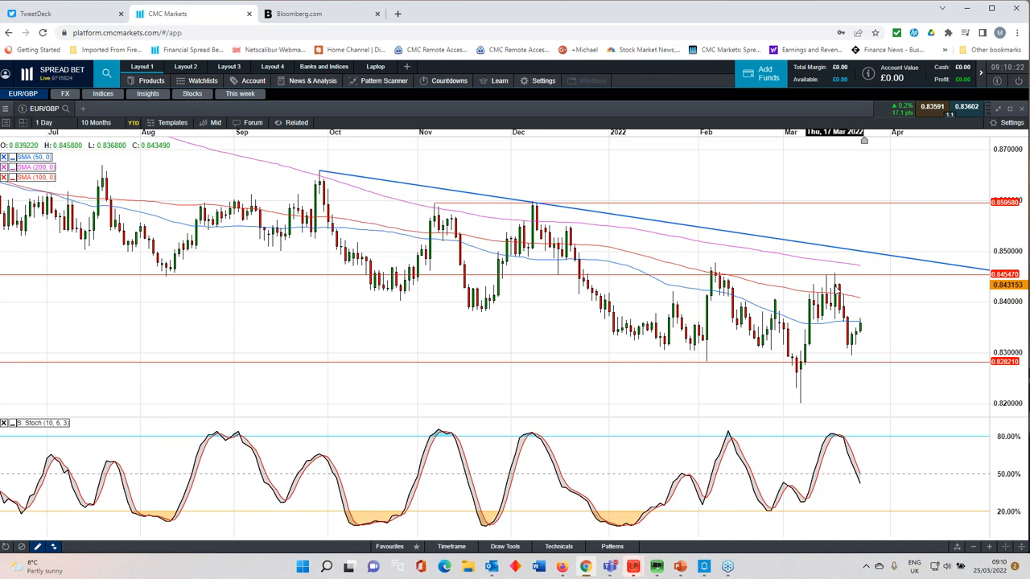
mouse_move(711, 362)
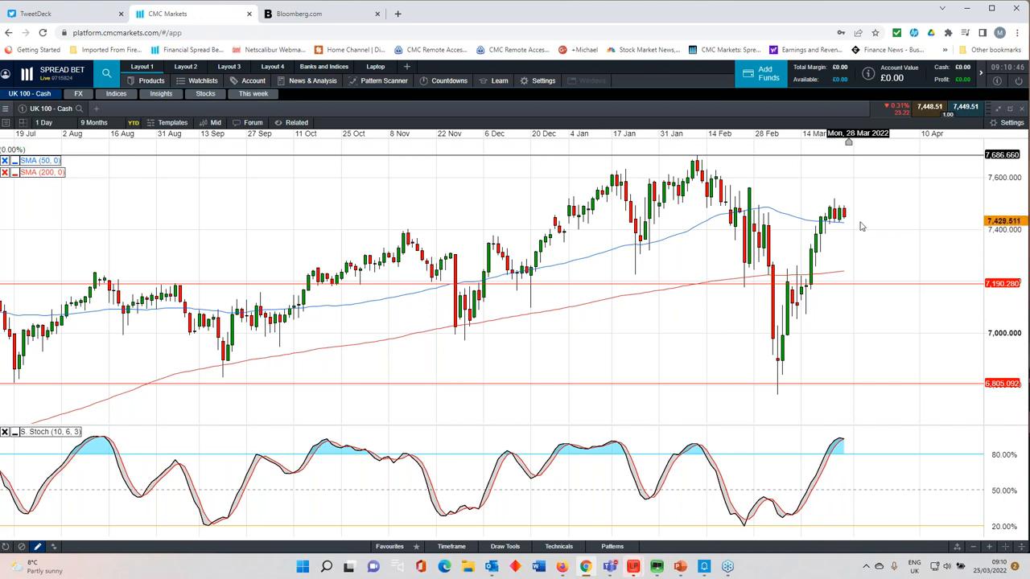
mouse_move(837, 280)
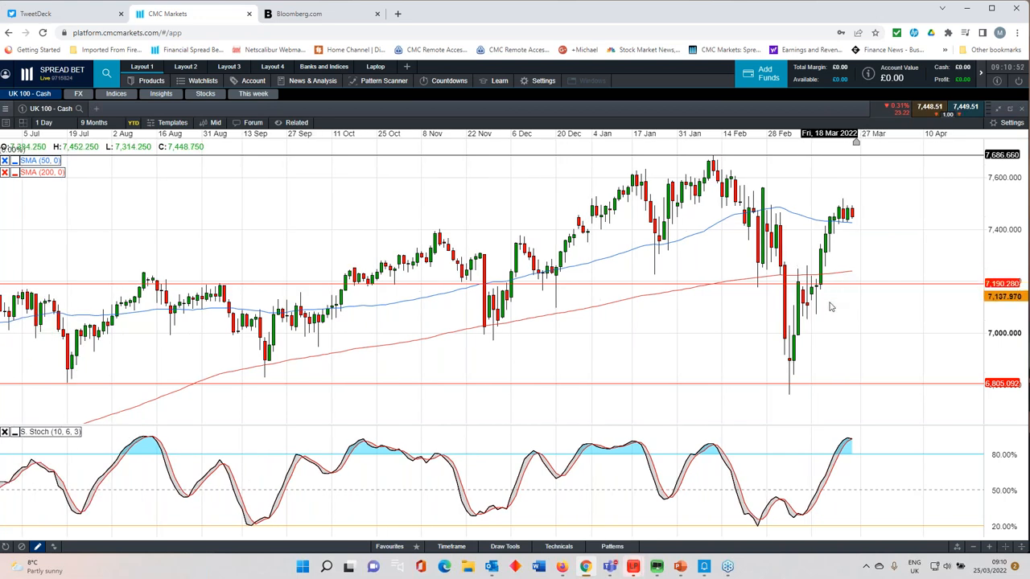
mouse_move(818, 290)
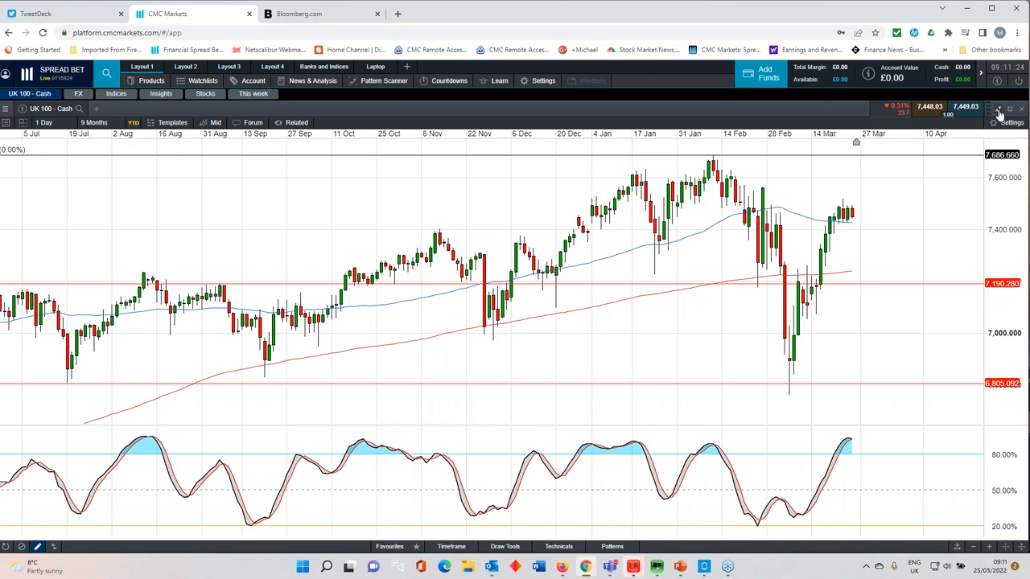
mouse_move(991, 115)
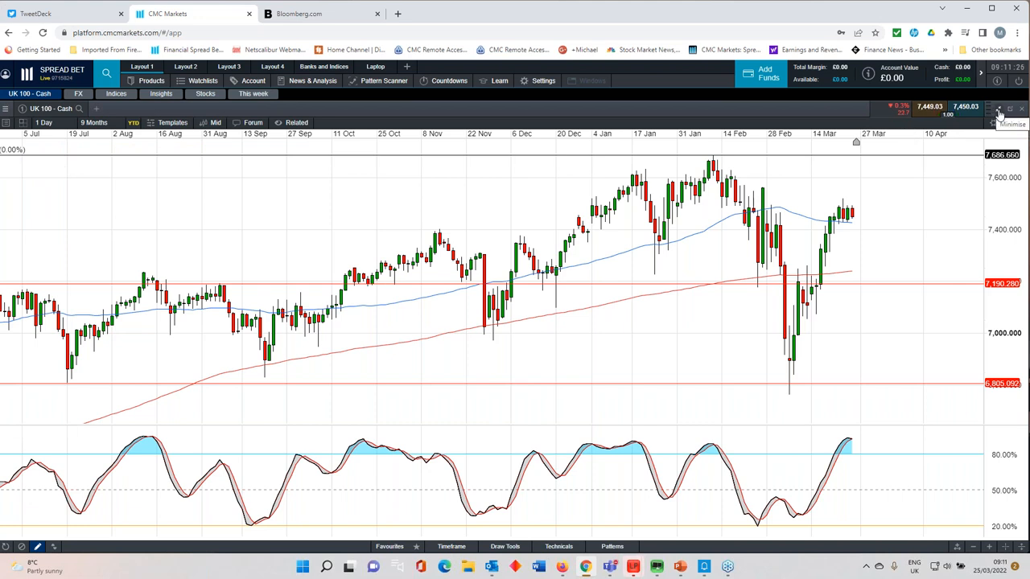
- Minimise the UK 100 chart to return to the price lists overview
click(997, 111)
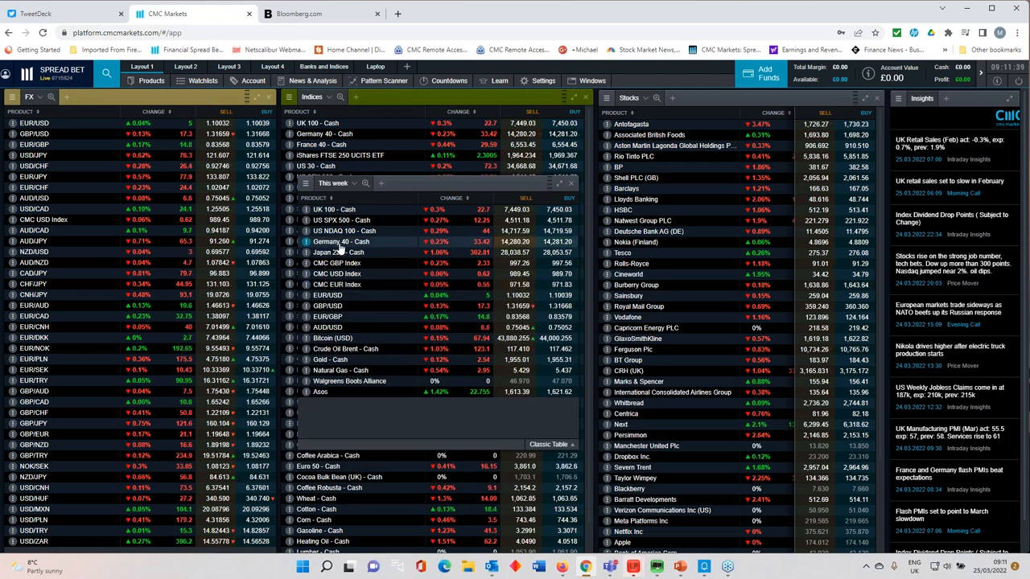
- Open the Germany 40 - Cash chart from the Indices panel
click(342, 241)
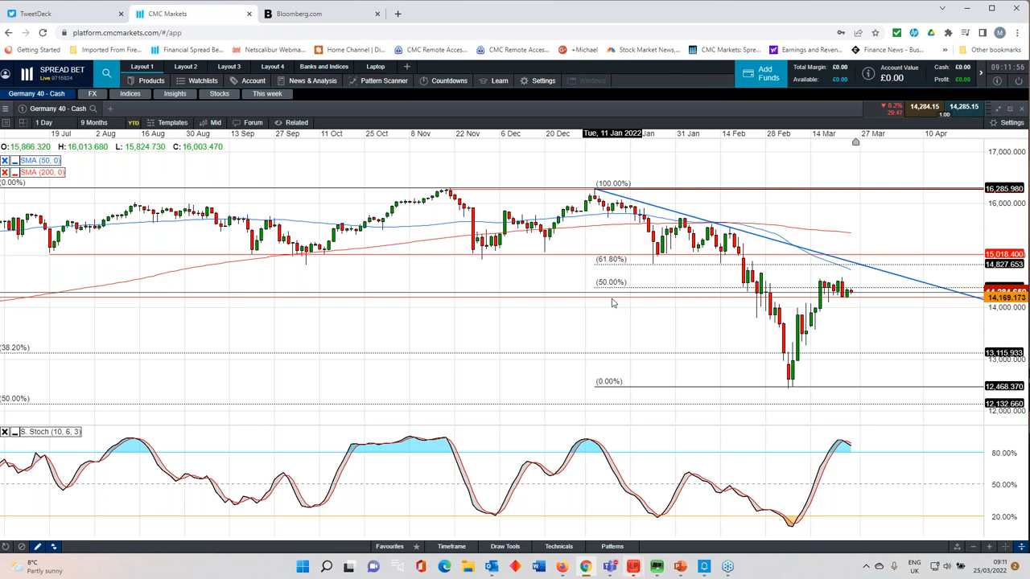
mouse_move(618, 302)
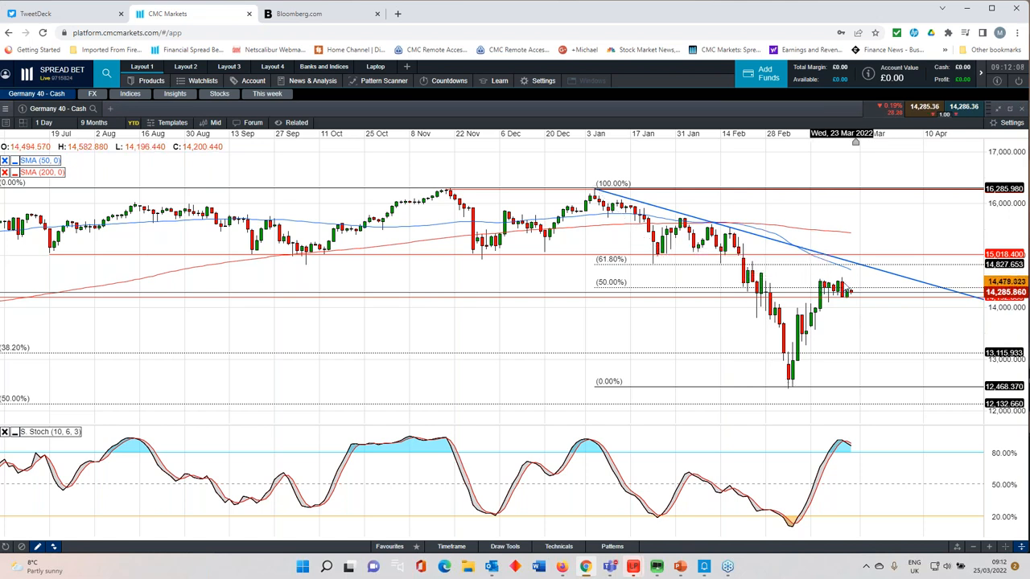
mouse_move(758, 245)
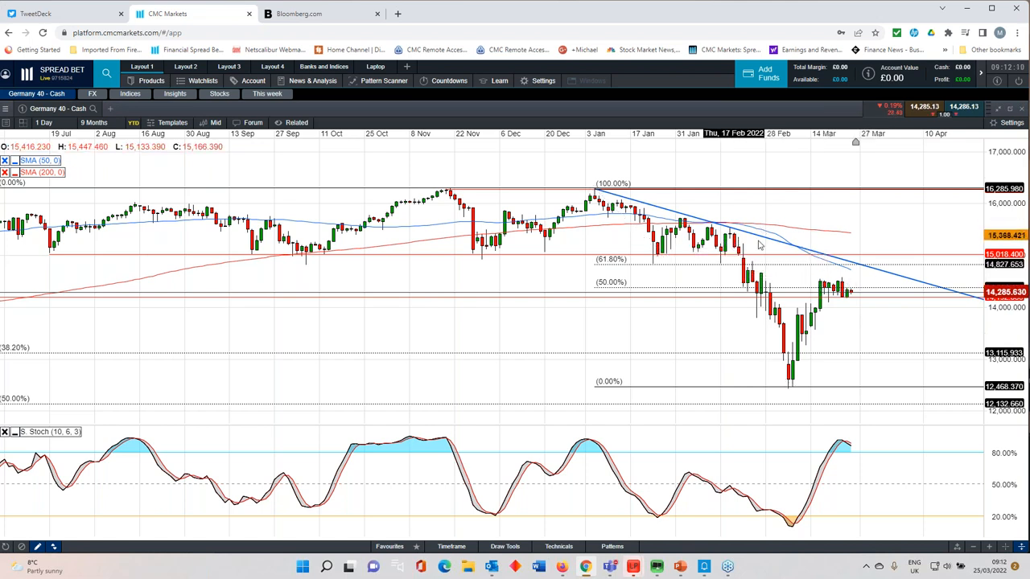
drag(594, 190, 790, 385)
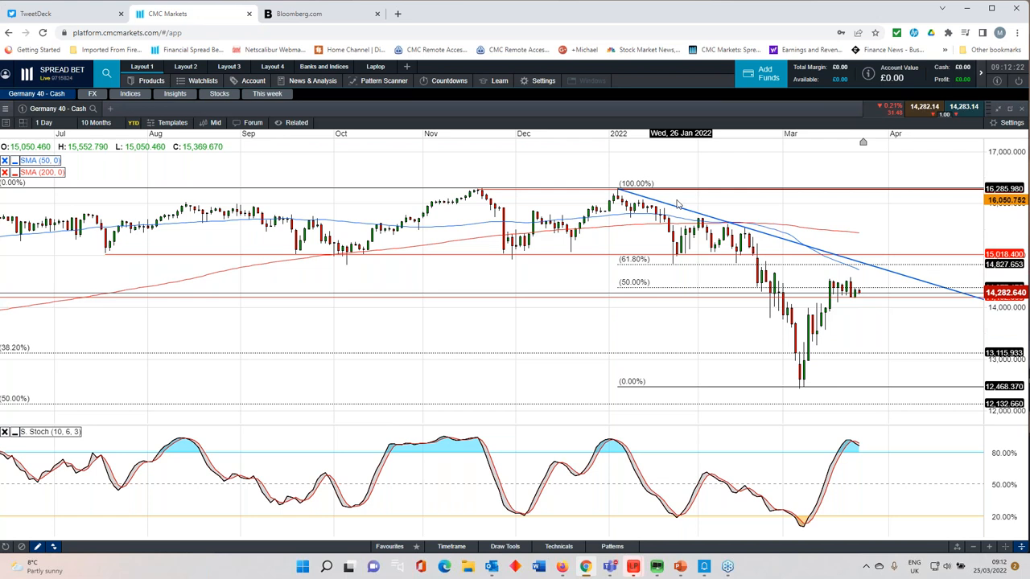
drag(615, 190, 801, 384)
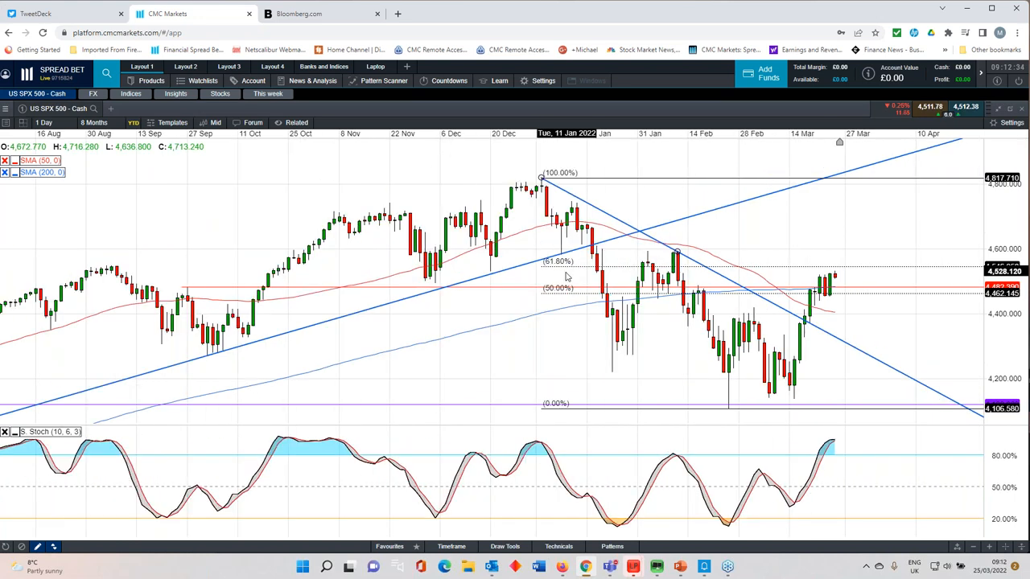
mouse_move(603, 203)
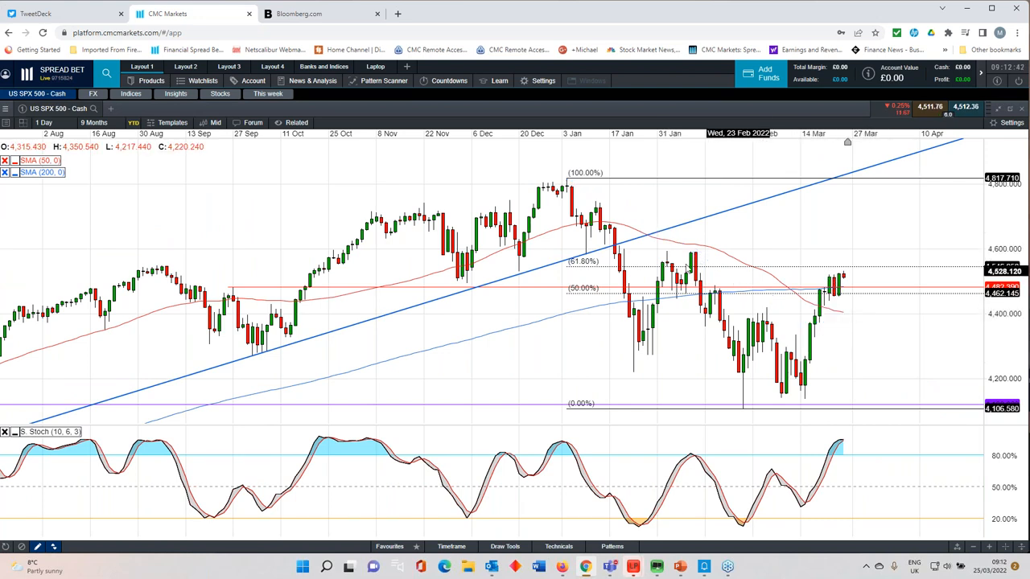
mouse_move(692, 258)
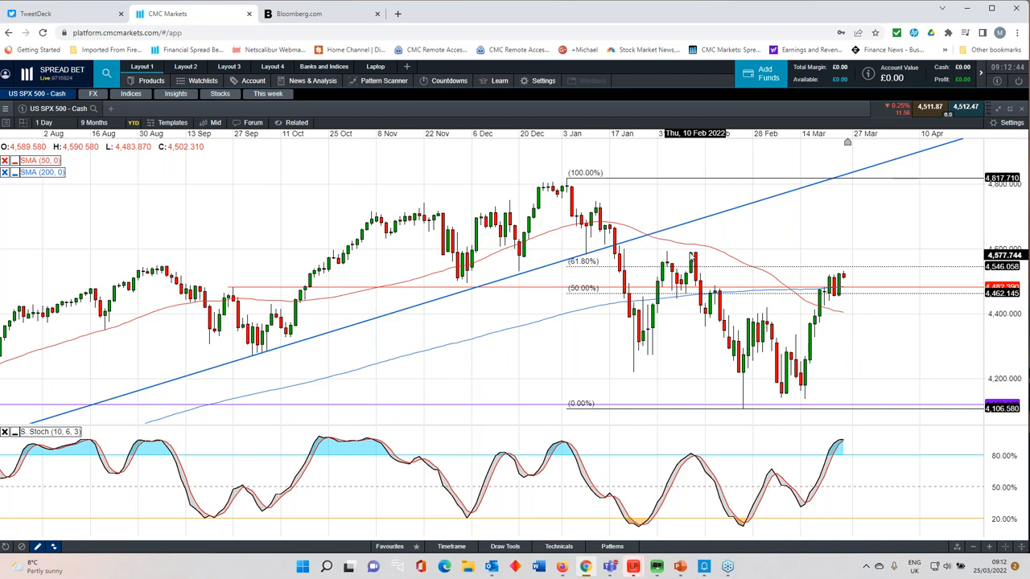
mouse_move(663, 266)
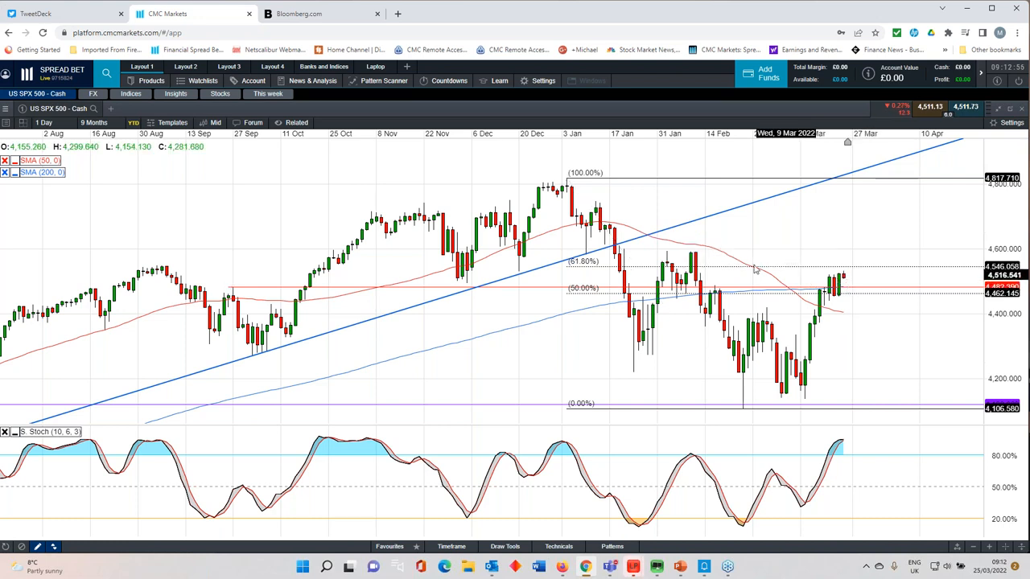
mouse_move(689, 259)
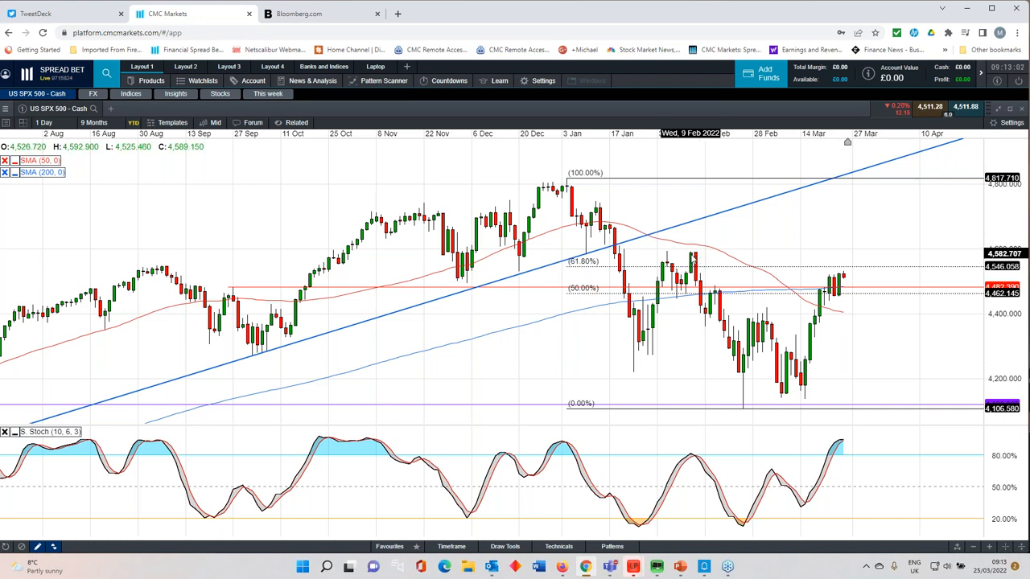
mouse_move(700, 303)
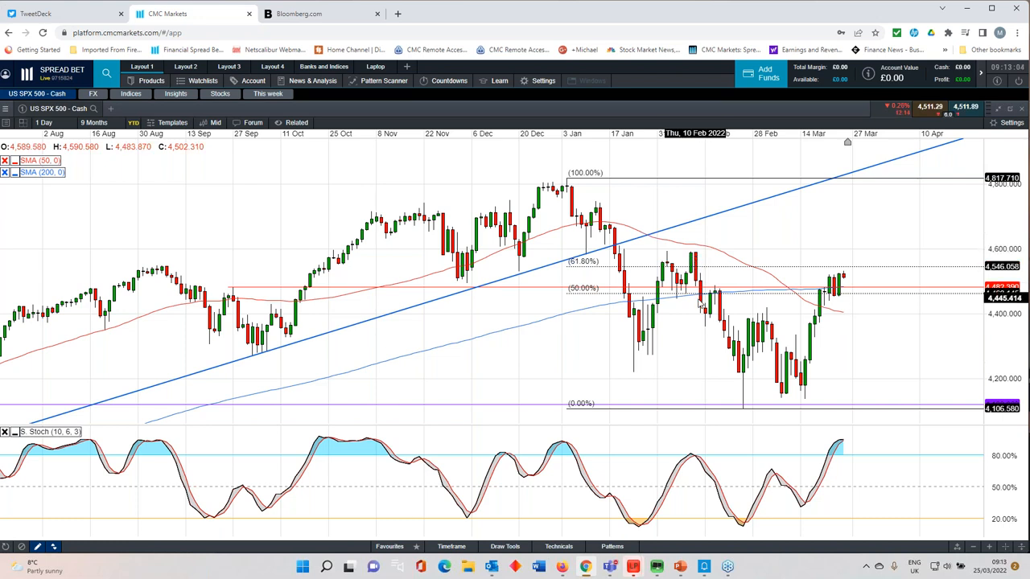
mouse_move(824, 309)
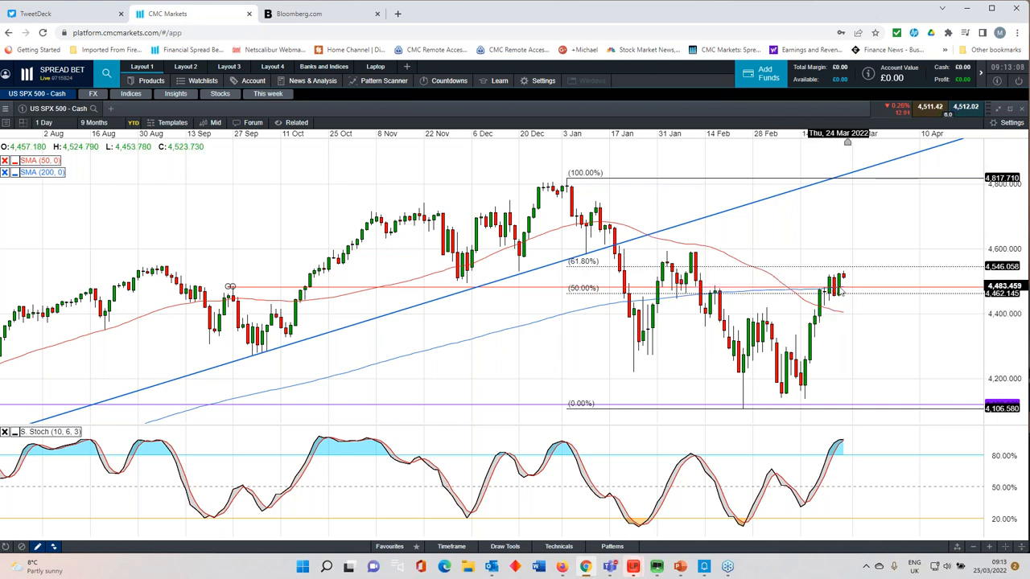
mouse_move(847, 325)
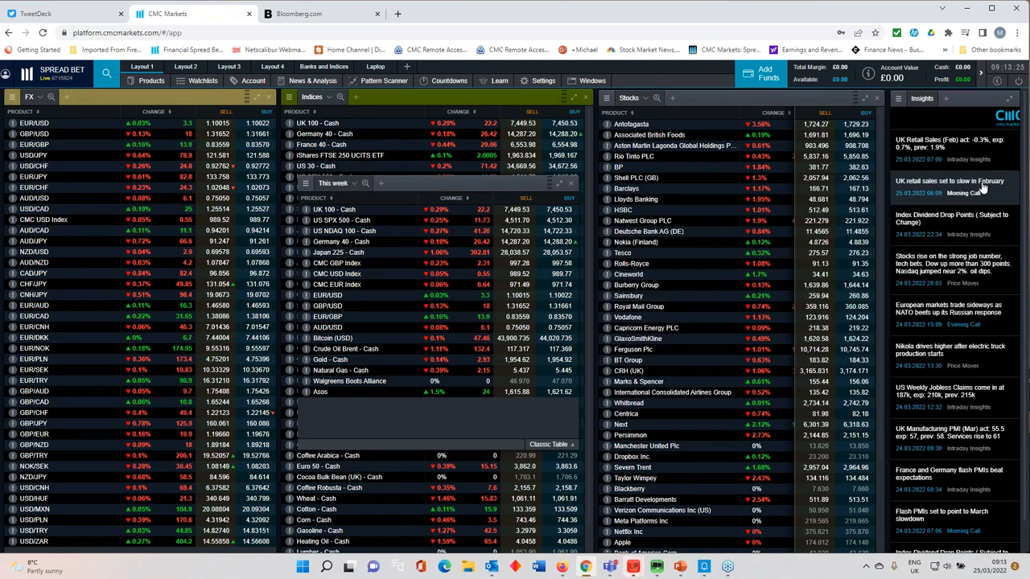
click(335, 232)
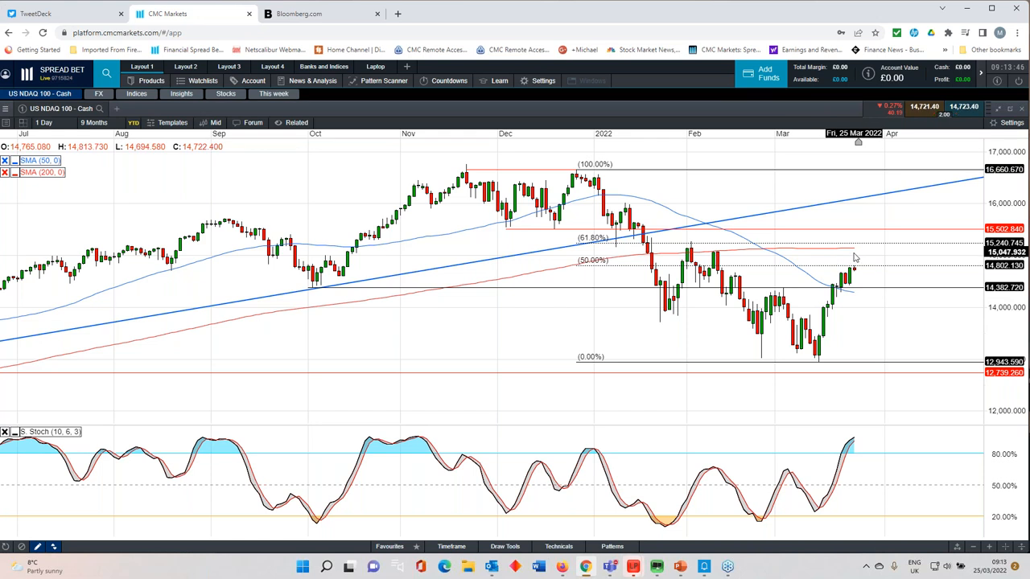
mouse_move(787, 277)
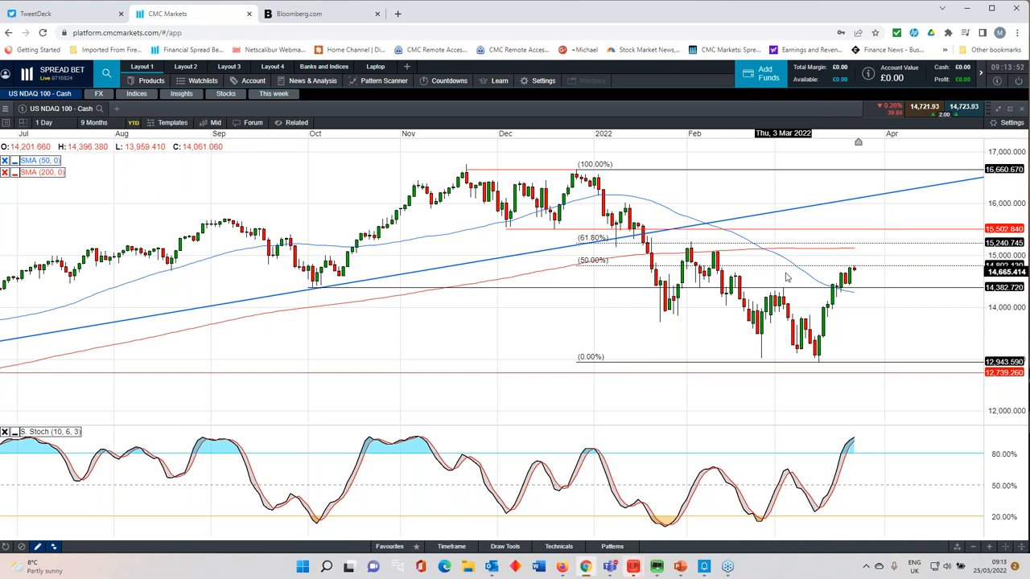
mouse_move(785, 277)
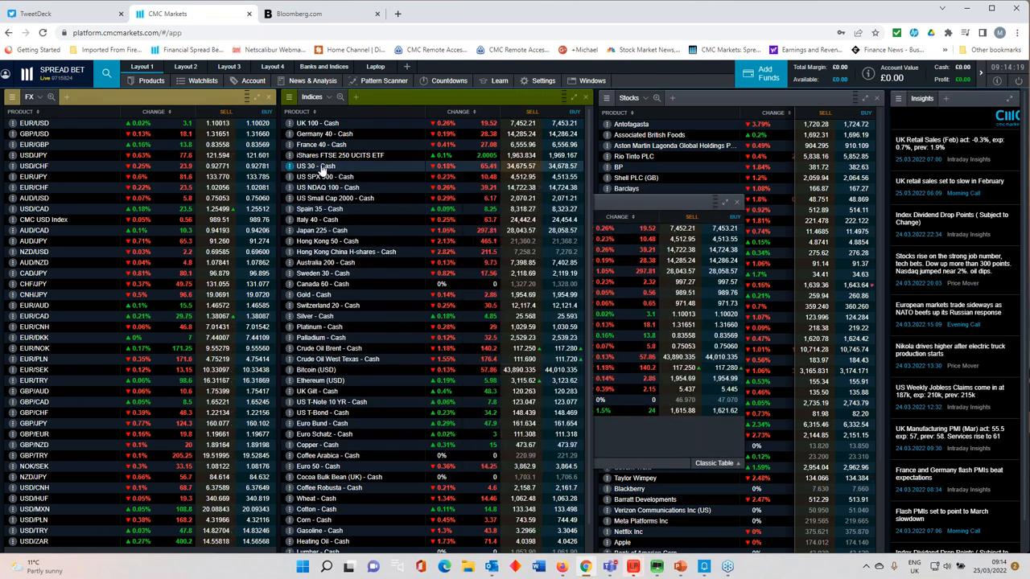
click(314, 166)
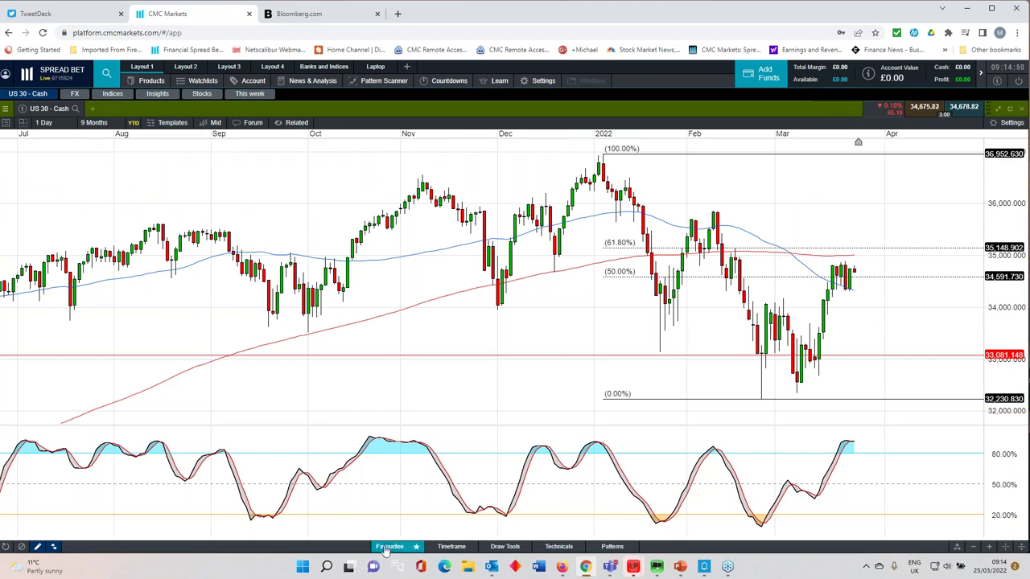
click(389, 547)
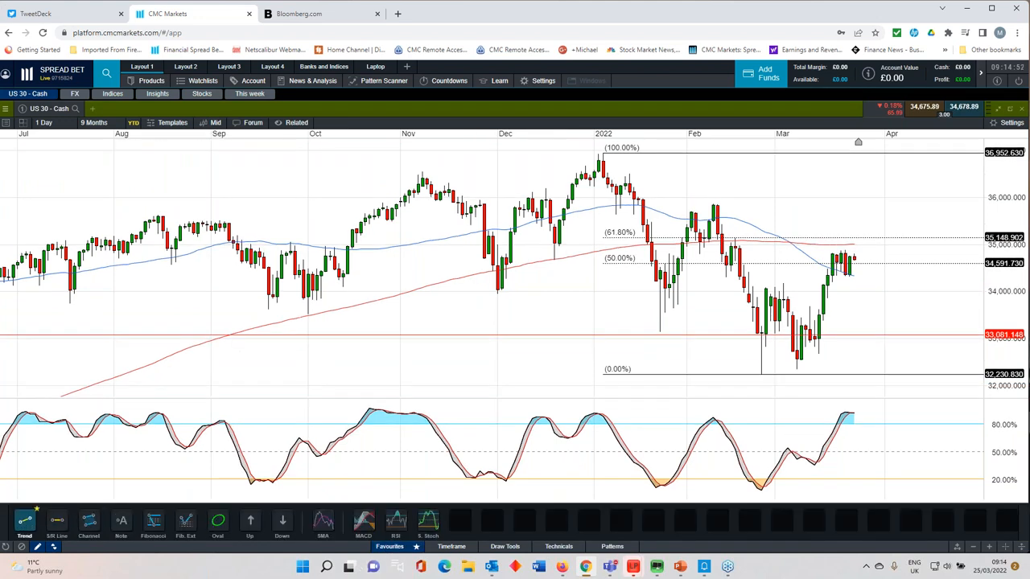
drag(604, 151, 759, 374)
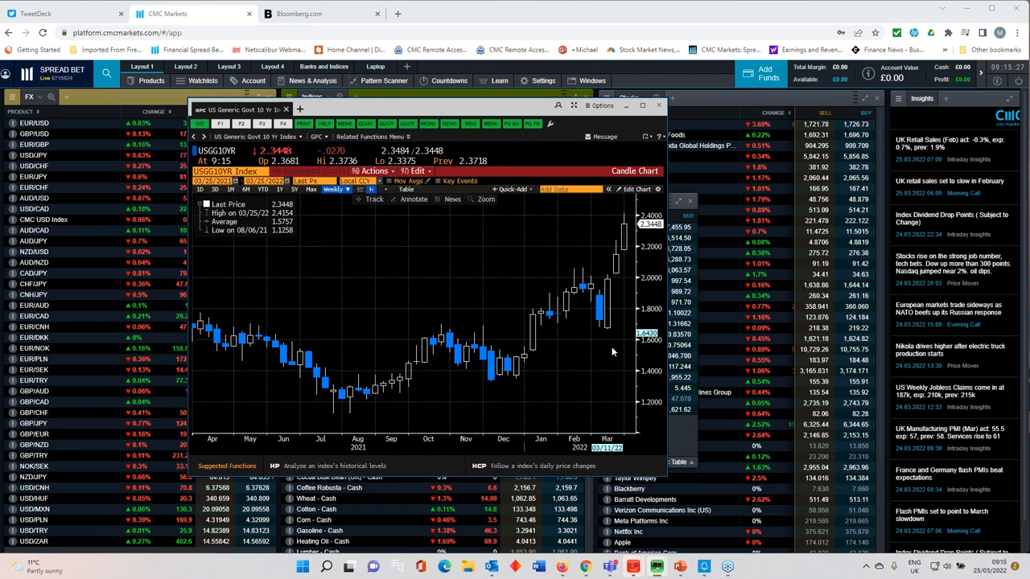
mouse_move(613, 353)
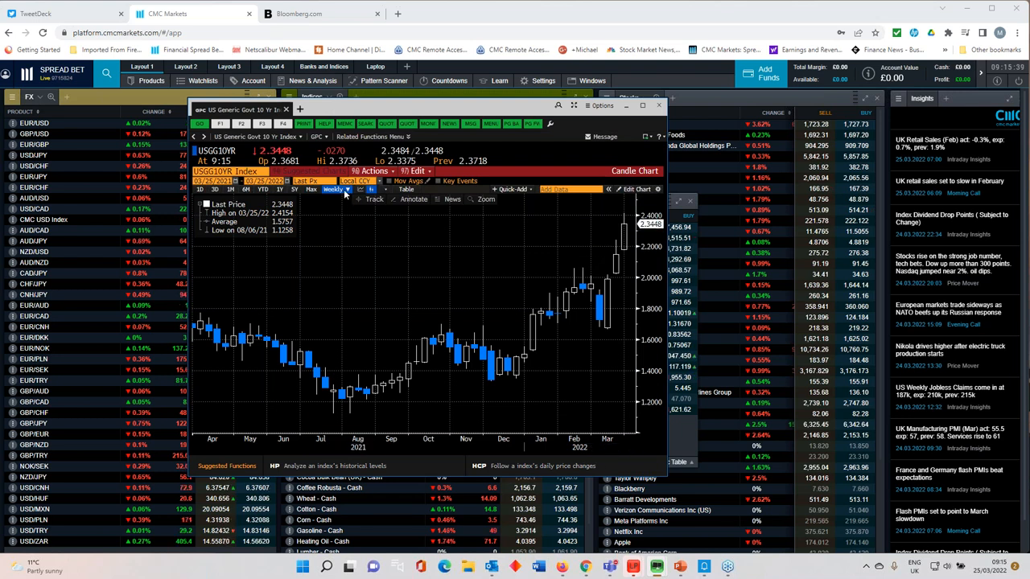
- Set the 10-year yield GP chart periodicity to Daily candles
click(341, 190)
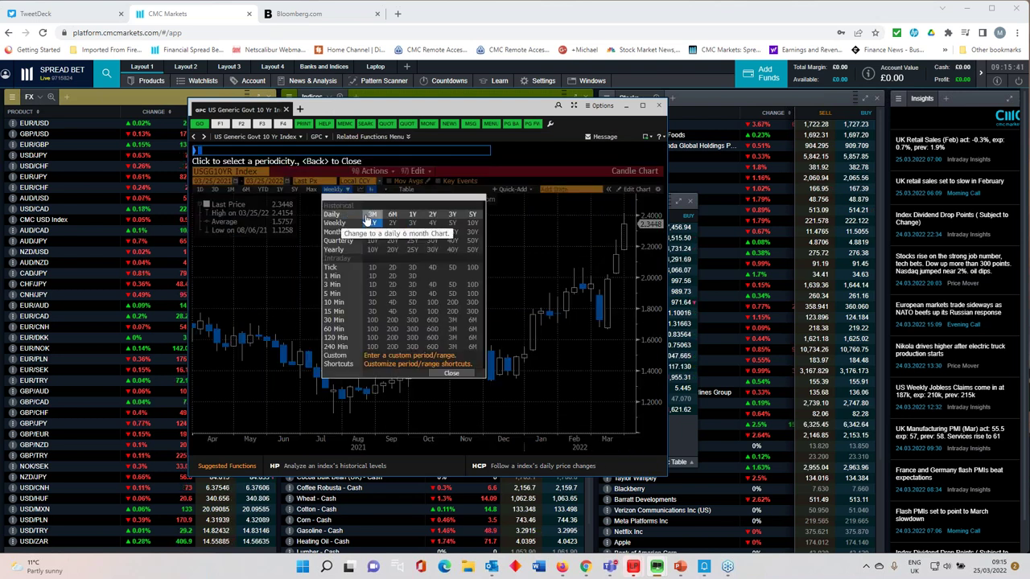
click(363, 213)
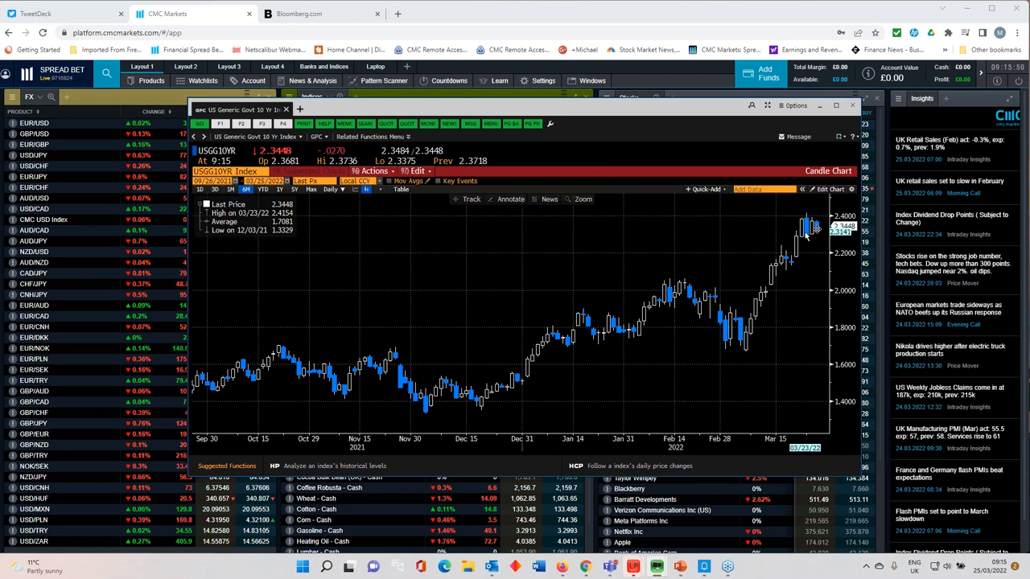
mouse_move(804, 225)
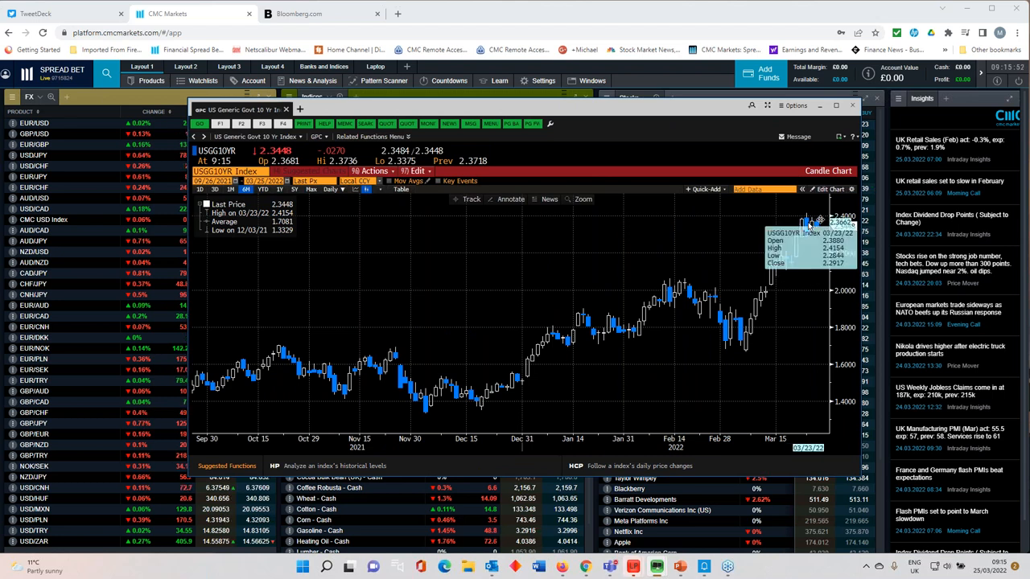
mouse_move(808, 277)
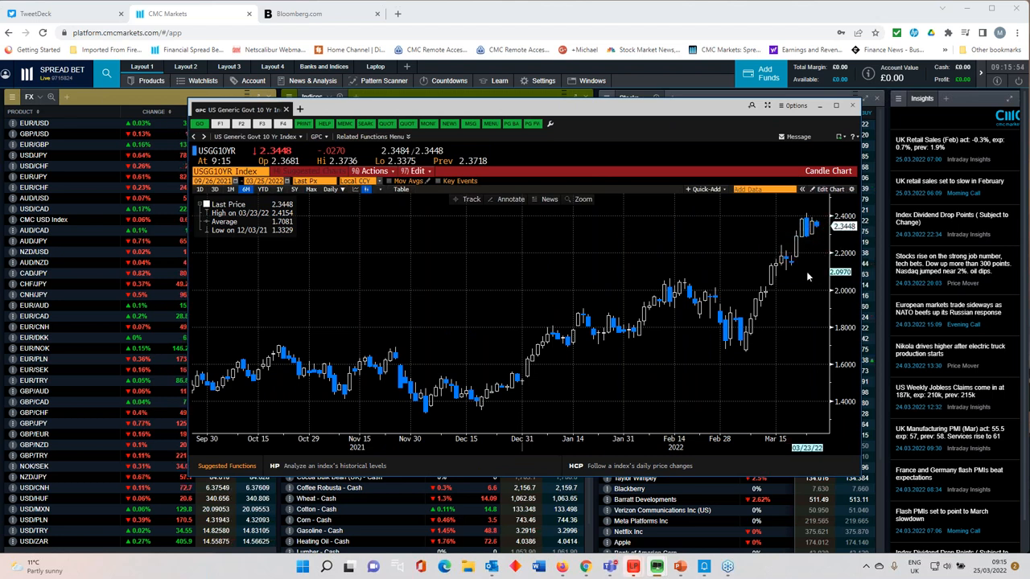
mouse_move(716, 325)
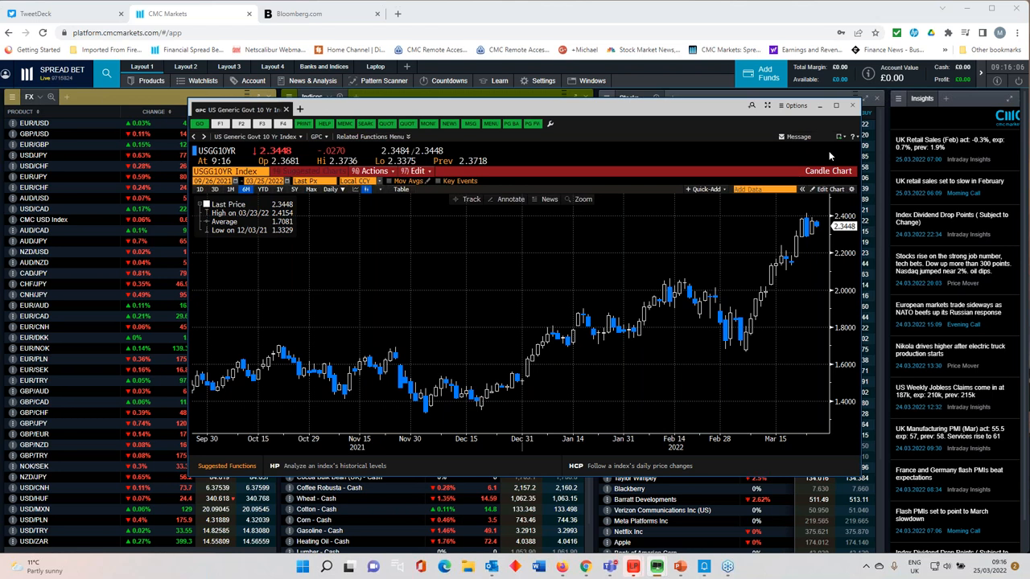
mouse_move(679, 331)
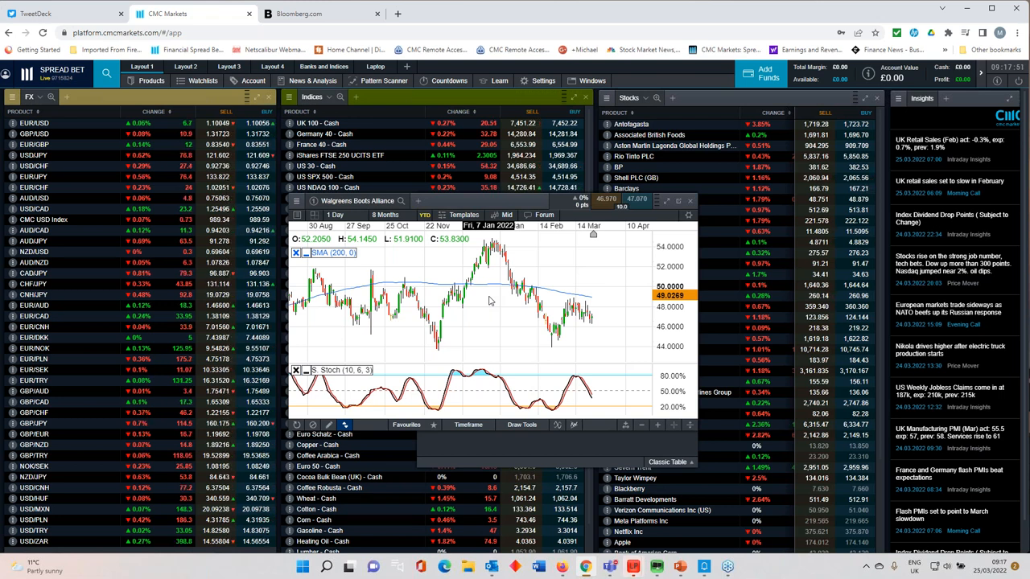
- Display the 'This week' watchlist panel over the FX, Indices and Stocks grids
click(387, 215)
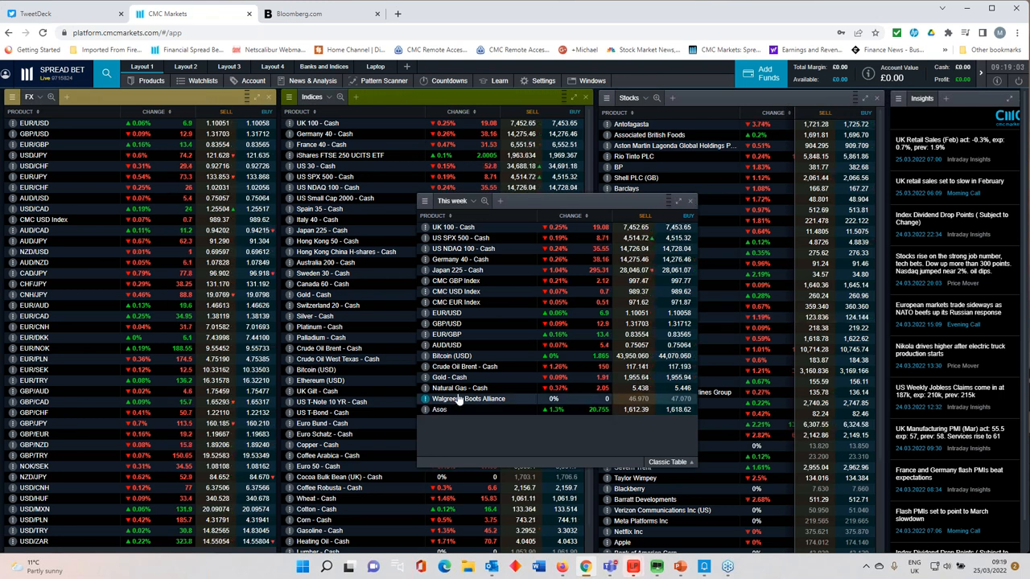
- Select the watchlist instrument and toggle its chart between multi-year spans down to about two years
click(440, 410)
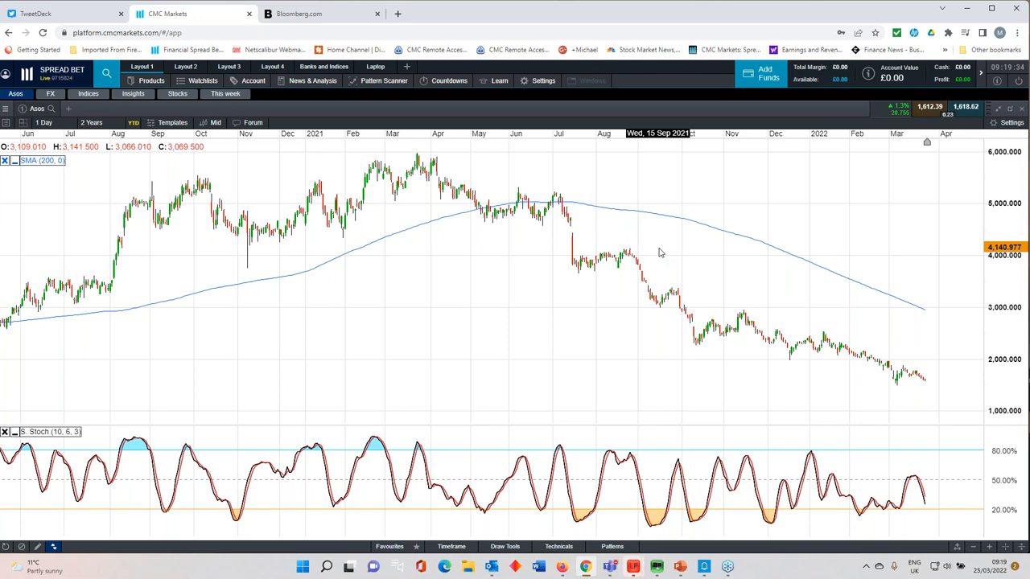
mouse_move(753, 348)
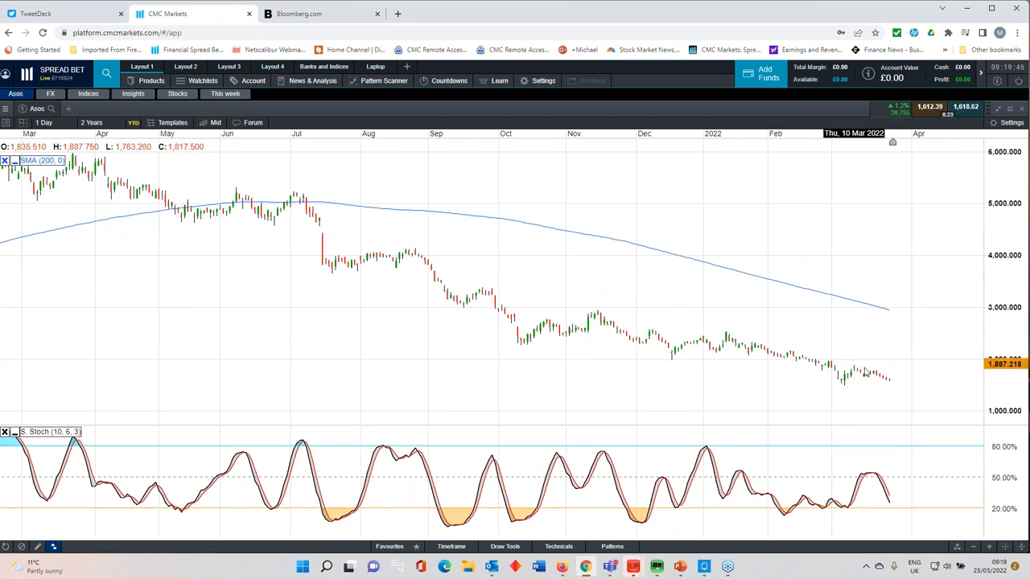
click(88, 122)
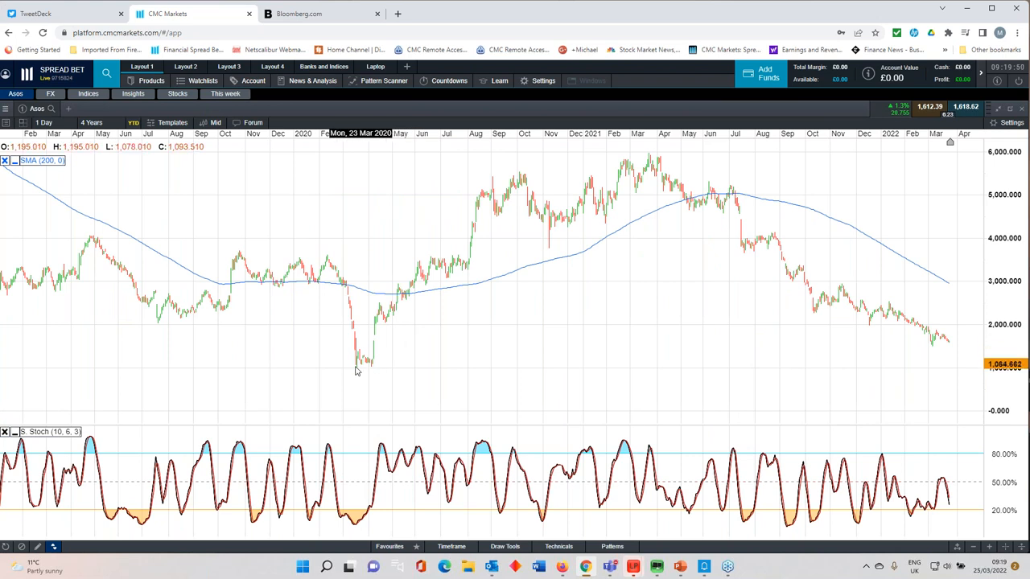
mouse_move(377, 368)
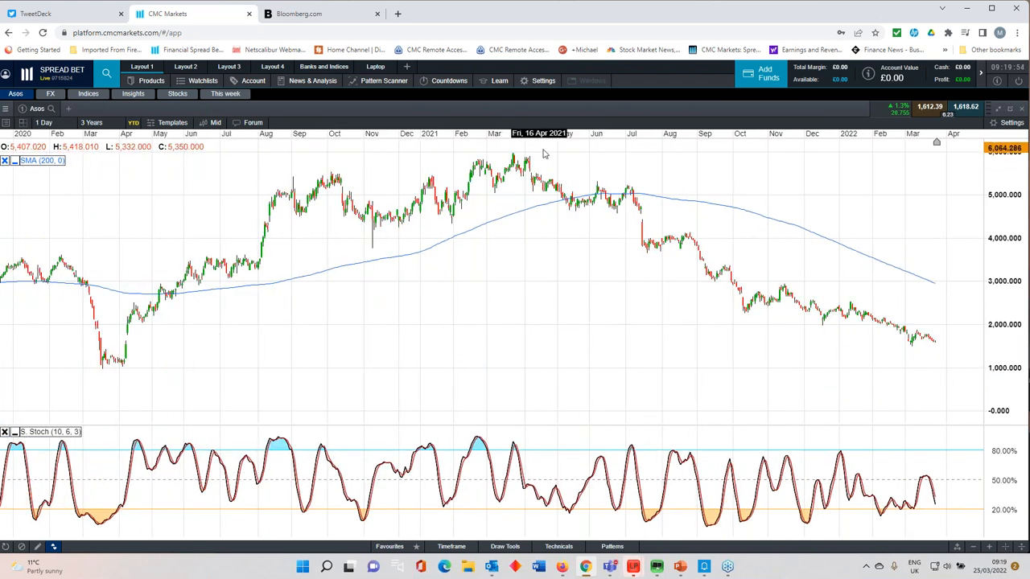
click(92, 122)
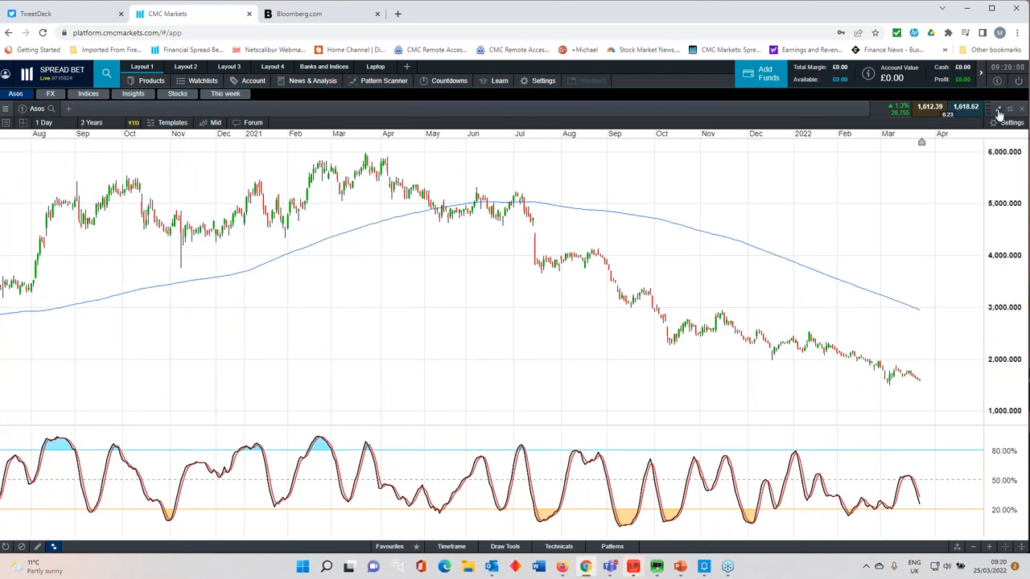
mouse_move(998, 111)
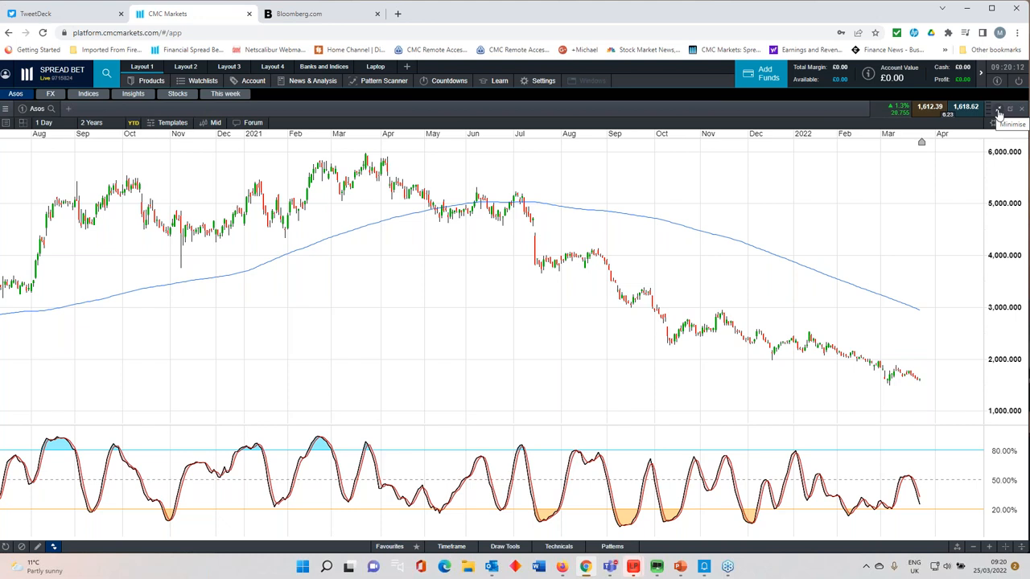
mouse_move(744, 268)
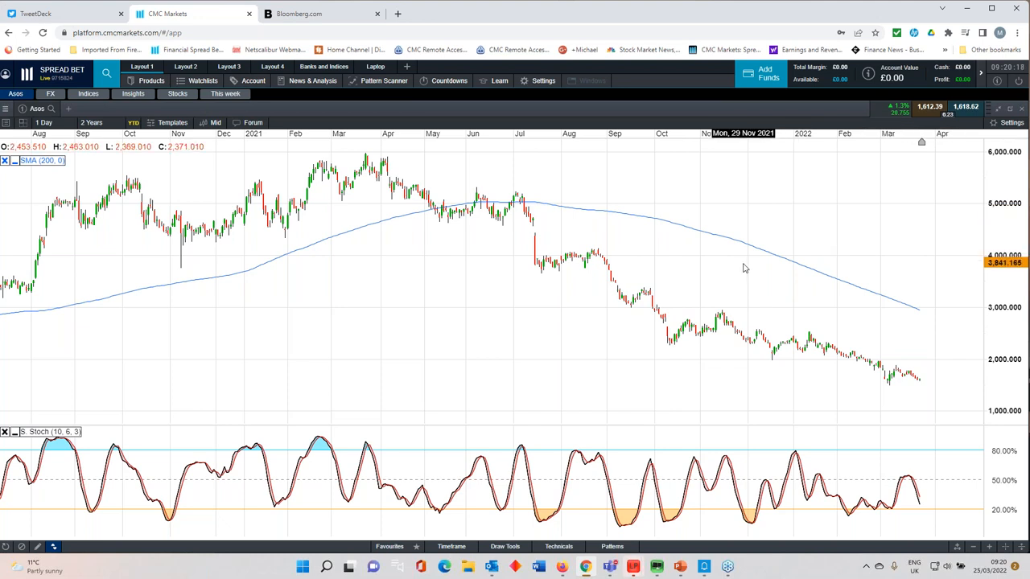
mouse_move(673, 289)
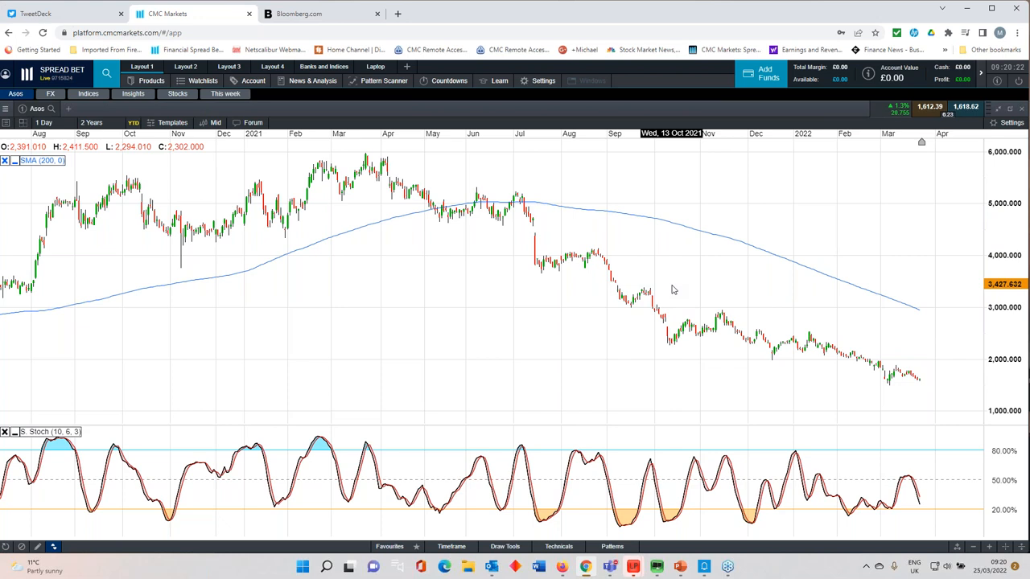
mouse_move(618, 261)
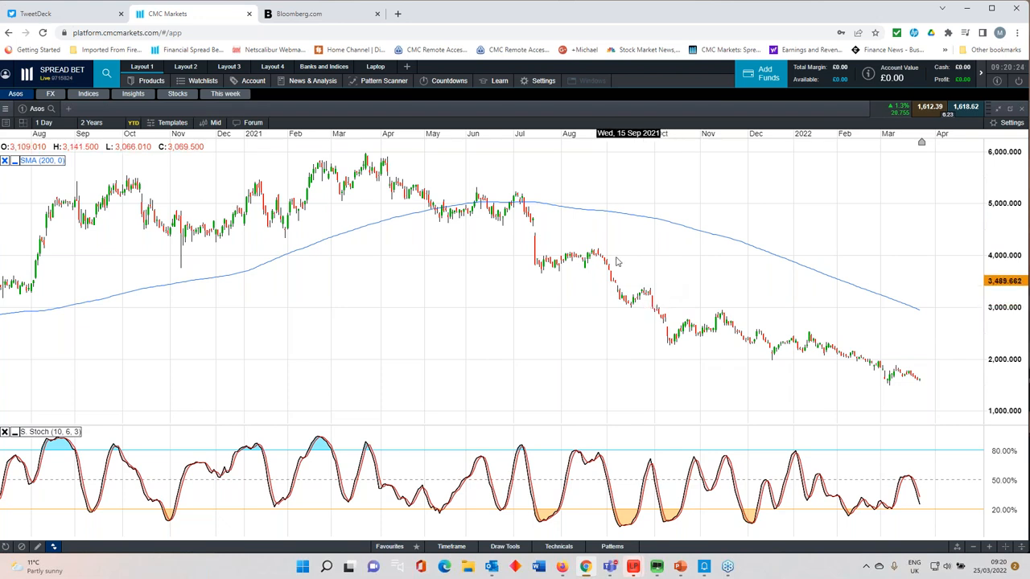
mouse_move(569, 248)
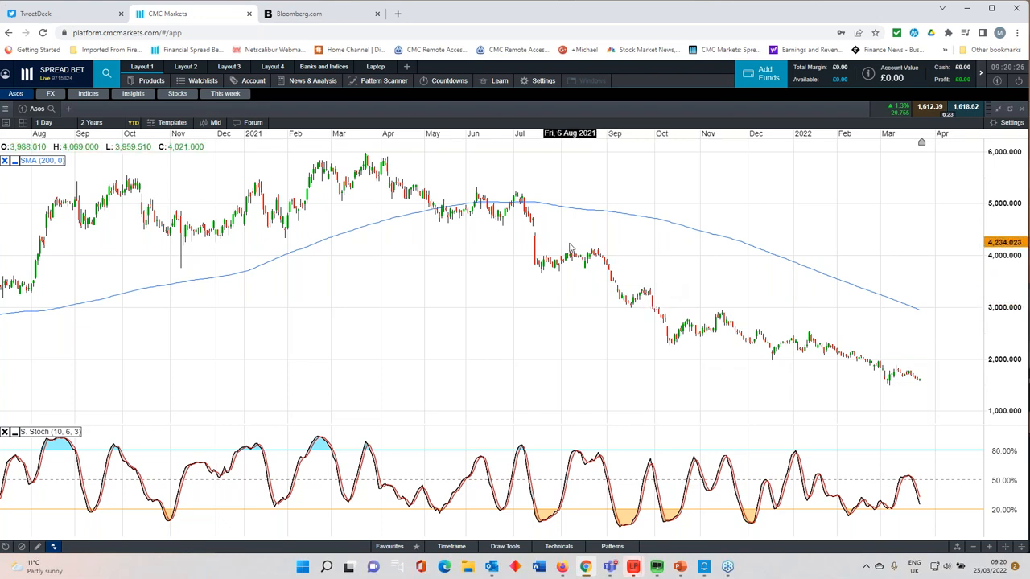
mouse_move(599, 292)
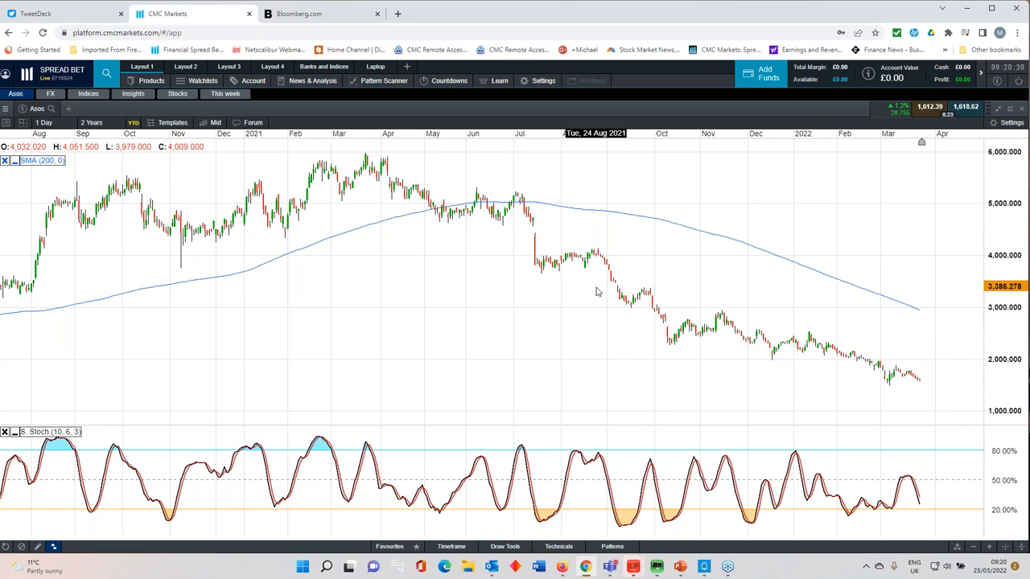
mouse_move(613, 296)
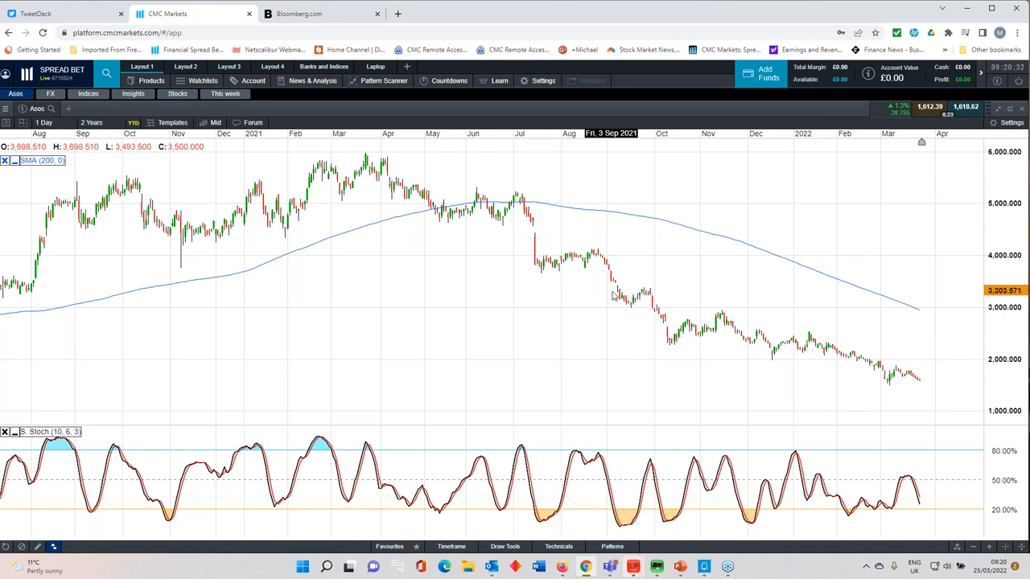
mouse_move(766, 251)
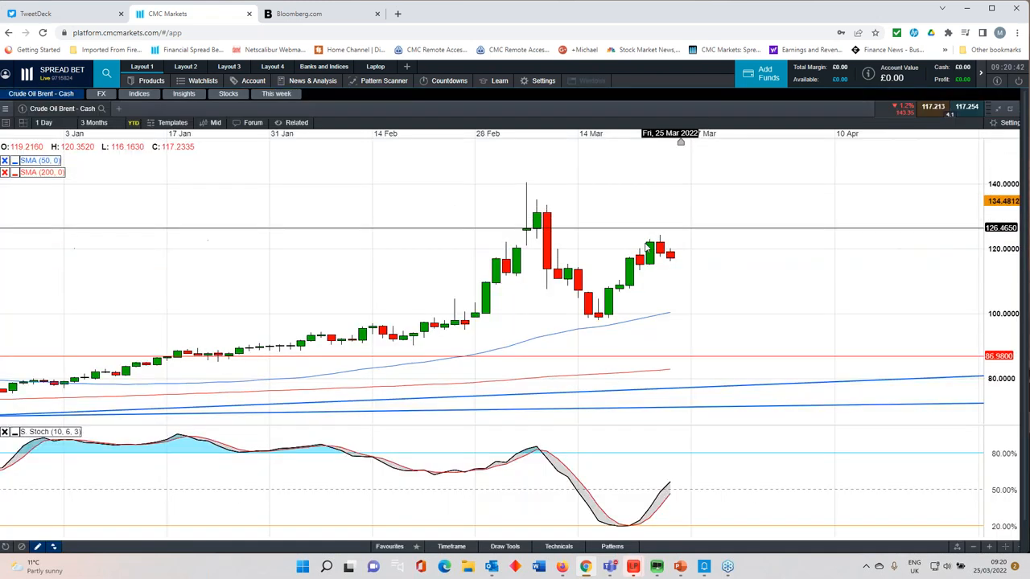
- Switch the Brent crude chart to a multi-year weekly range reaching back to 2016
click(91, 123)
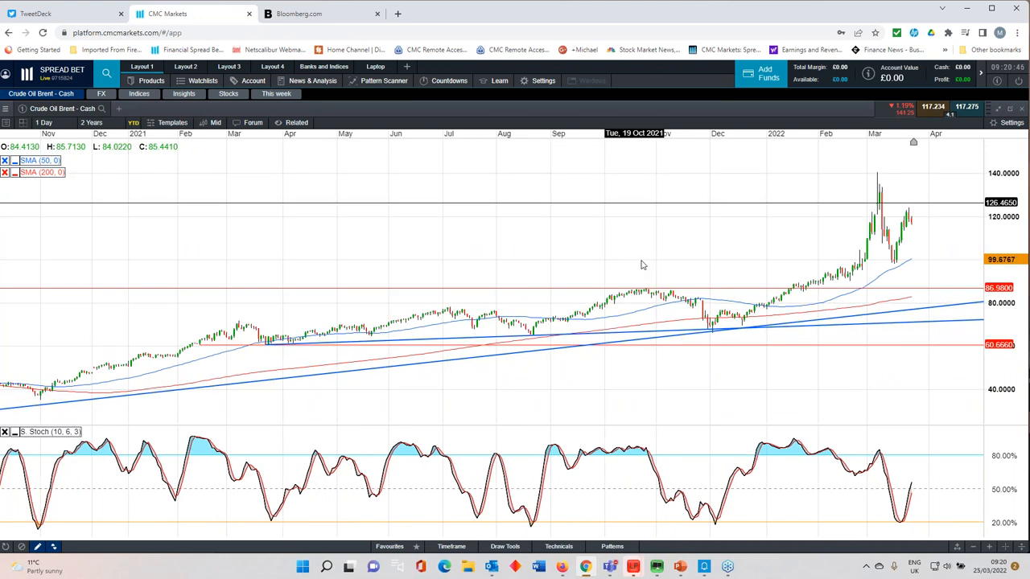
mouse_move(877, 302)
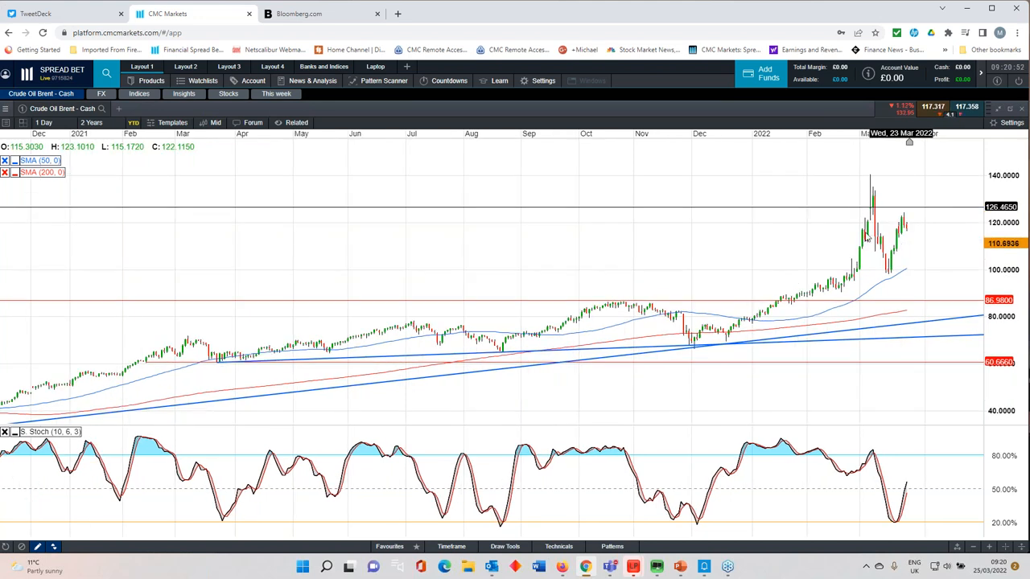
click(45, 122)
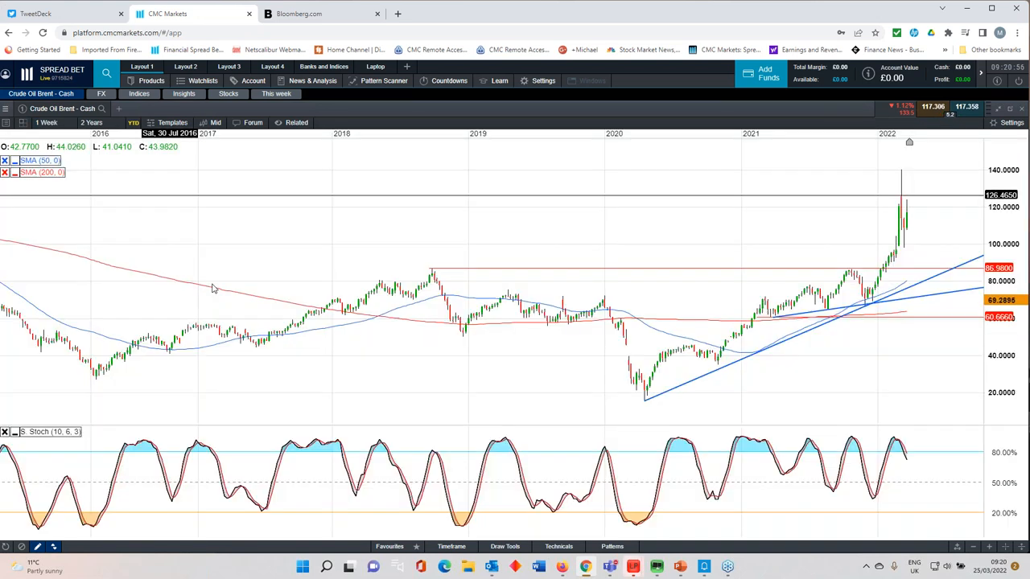
- Step the Brent chart back through shorter ranges and close it to return to the dashboard
click(87, 123)
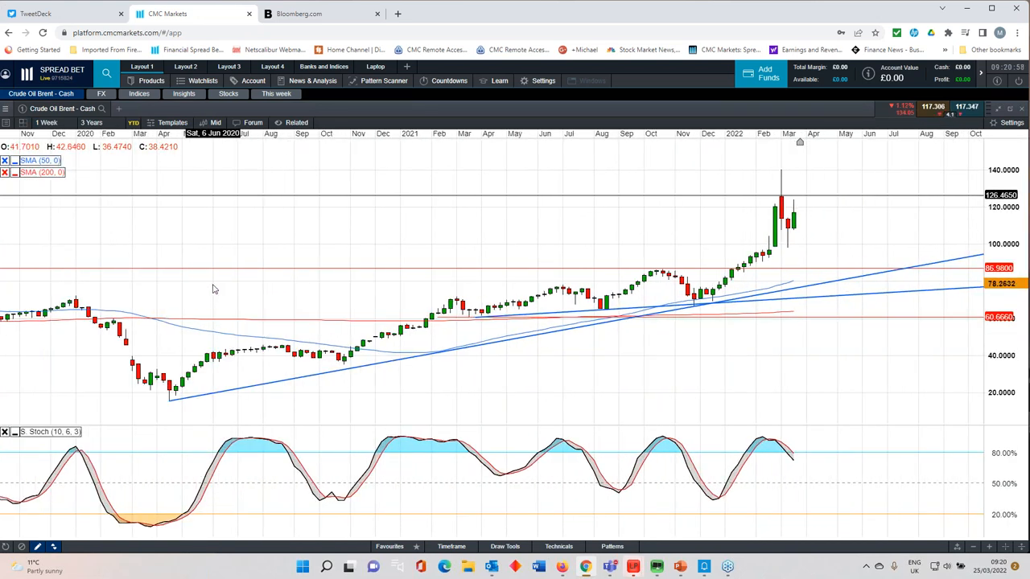
mouse_move(813, 251)
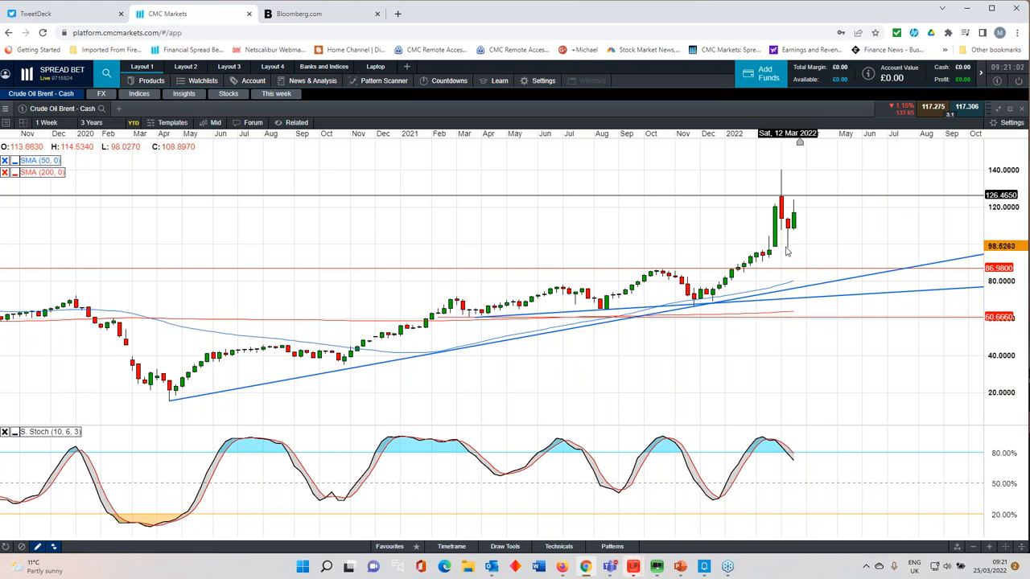
mouse_move(788, 251)
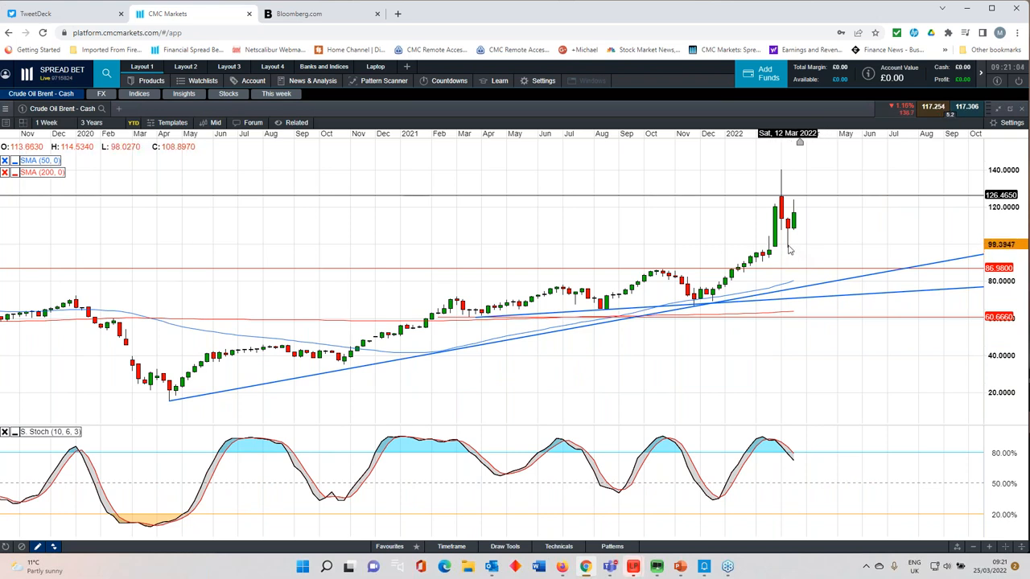
click(46, 123)
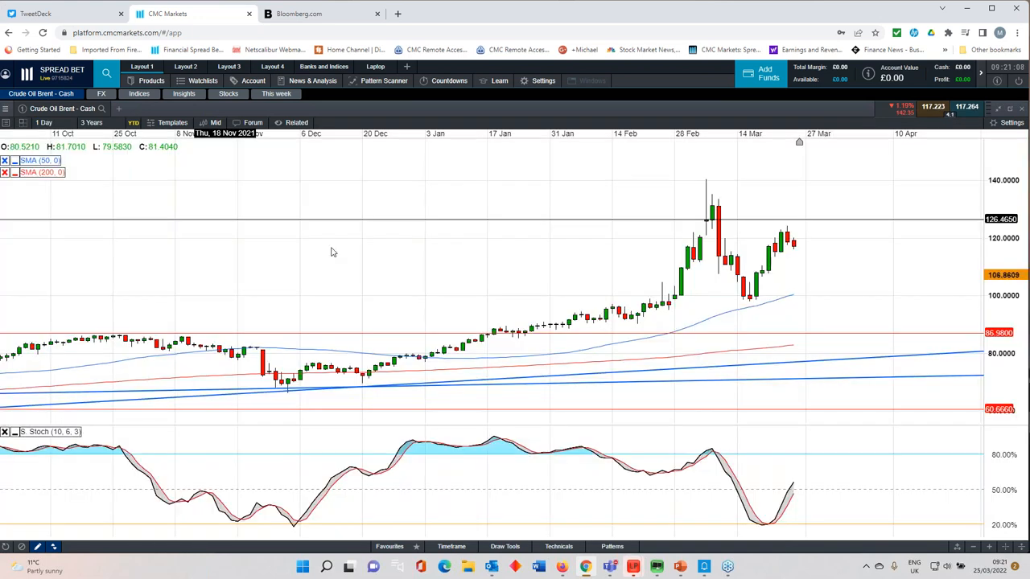
click(94, 122)
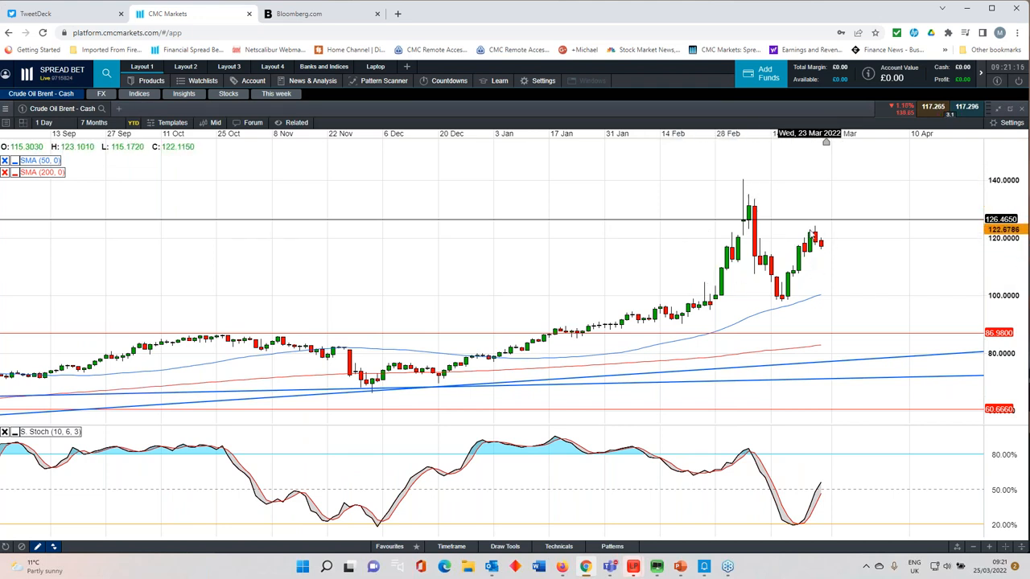
click(93, 122)
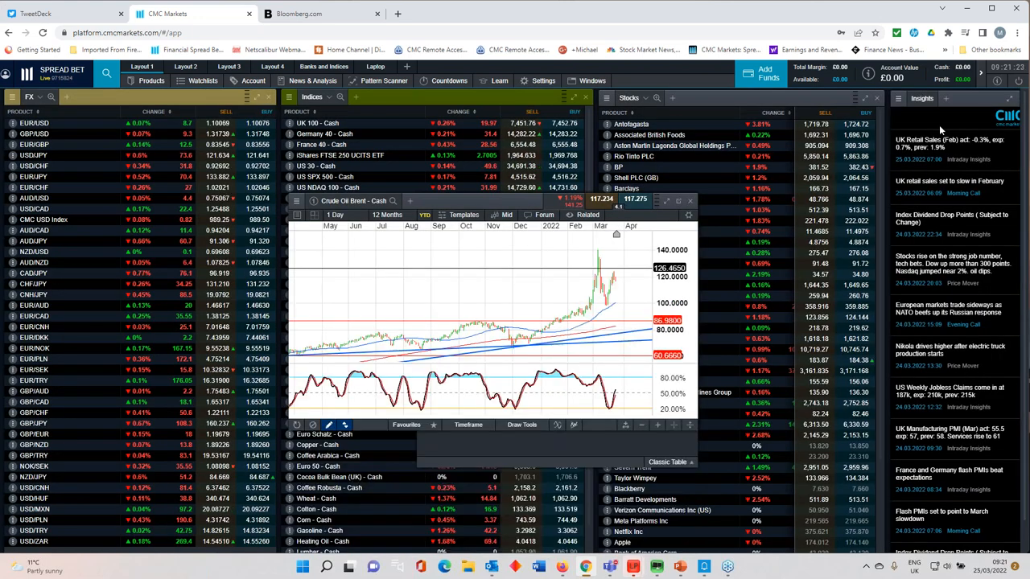
mouse_move(689, 201)
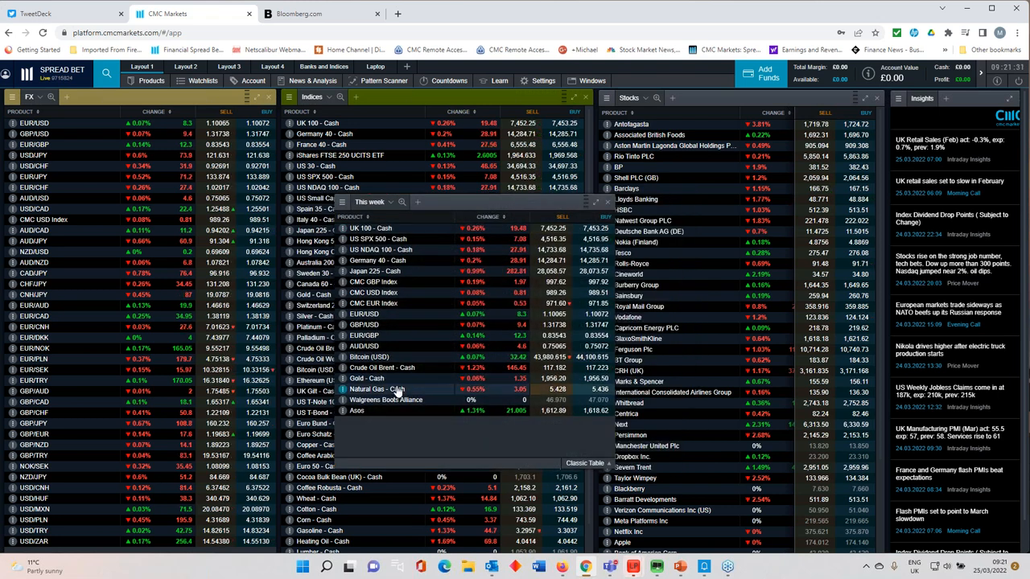
click(367, 378)
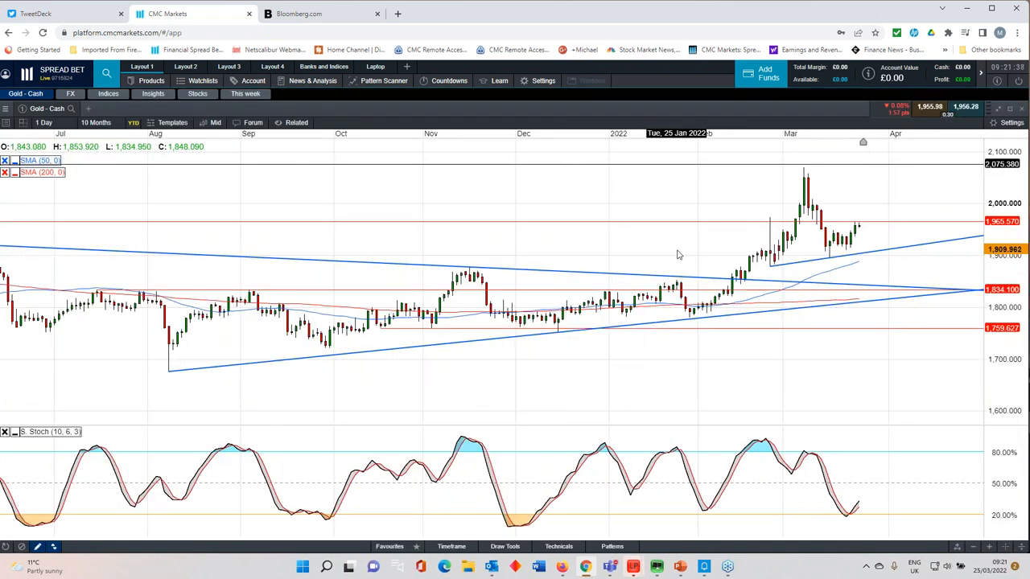
mouse_move(797, 264)
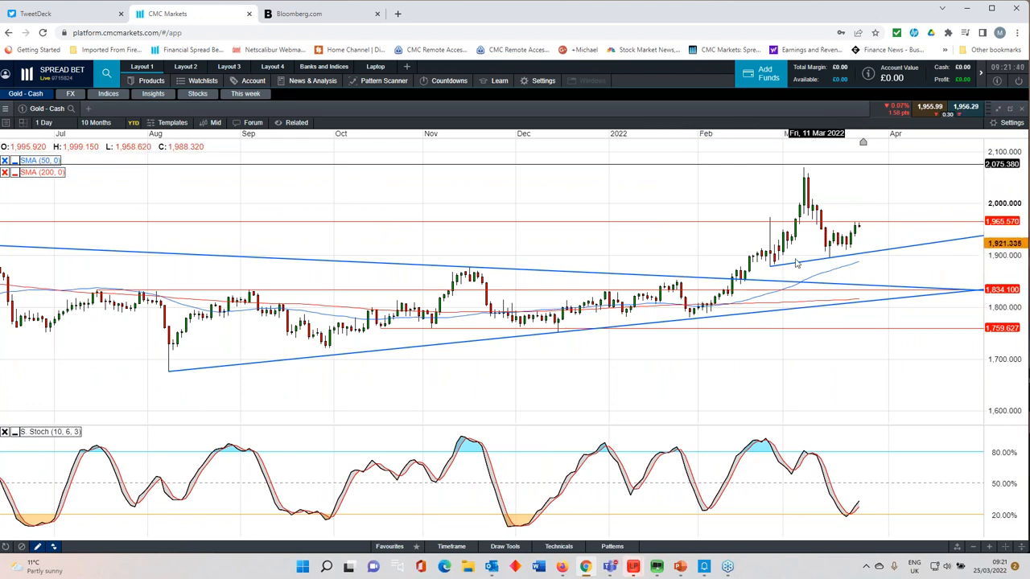
mouse_move(797, 264)
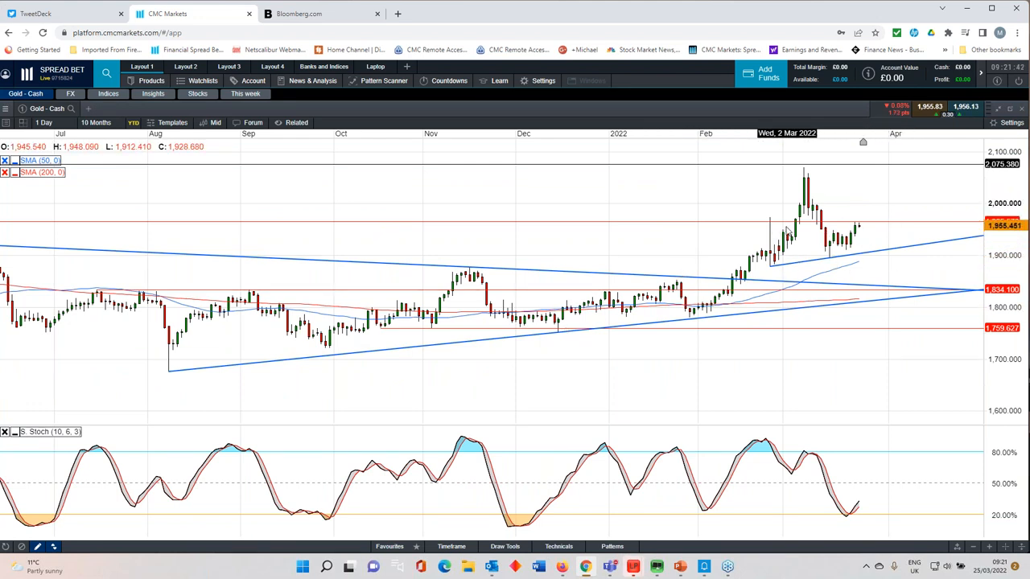
mouse_move(769, 225)
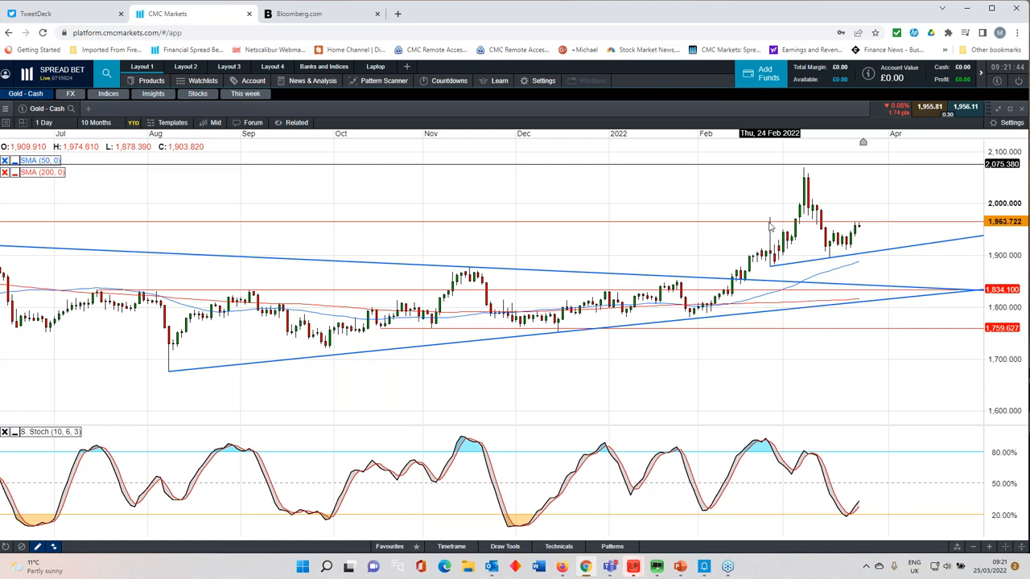
mouse_move(821, 229)
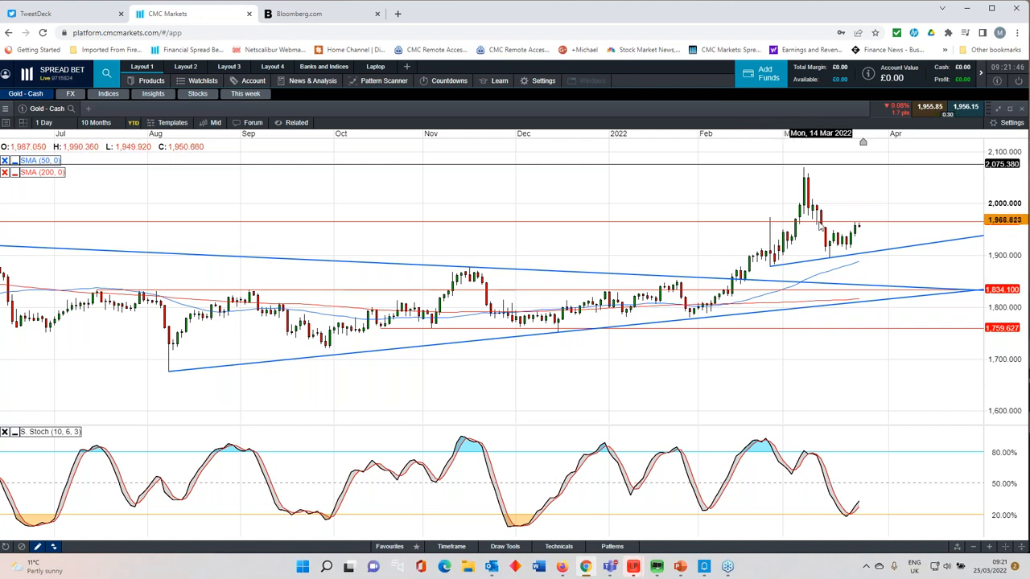
mouse_move(865, 229)
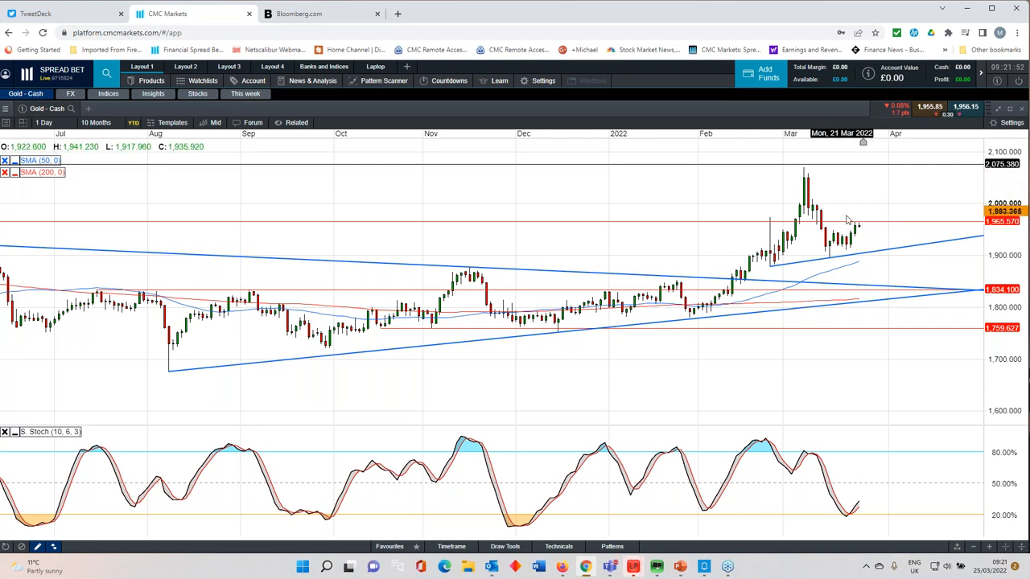
mouse_move(824, 268)
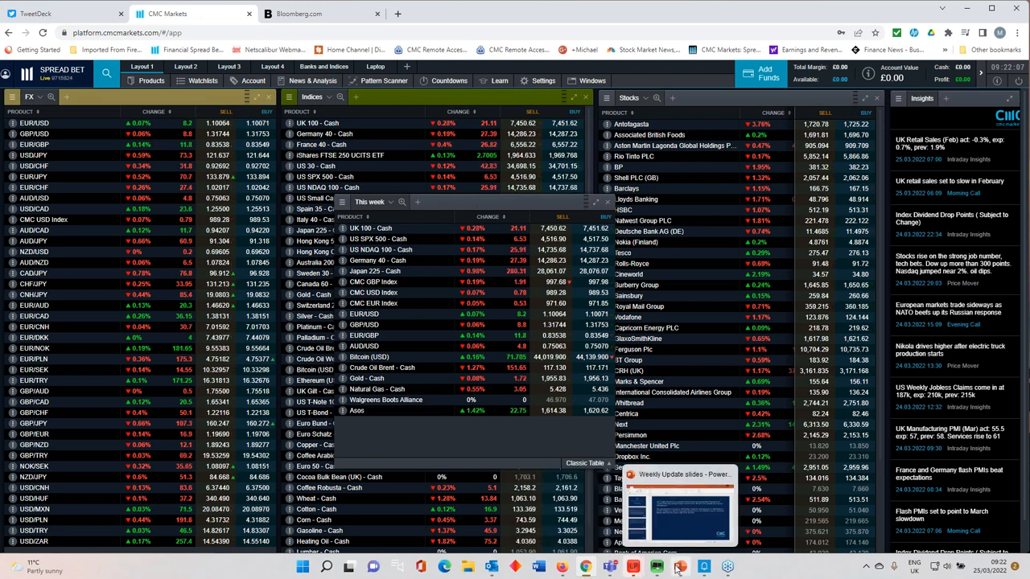
- Bring up the Weekly Update PowerPoint and swap presenter view for the full-screen slide show
click(674, 566)
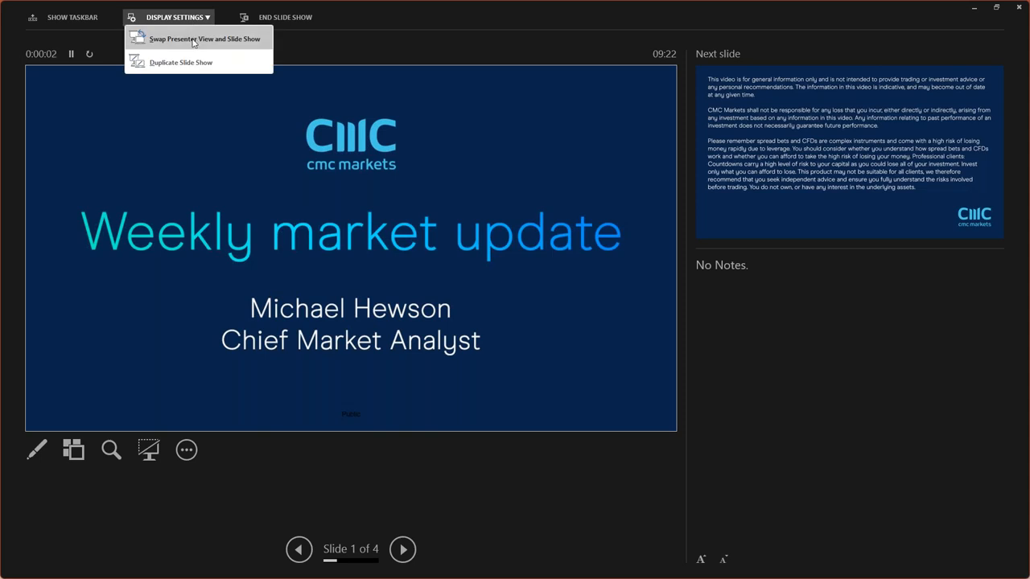
click(206, 39)
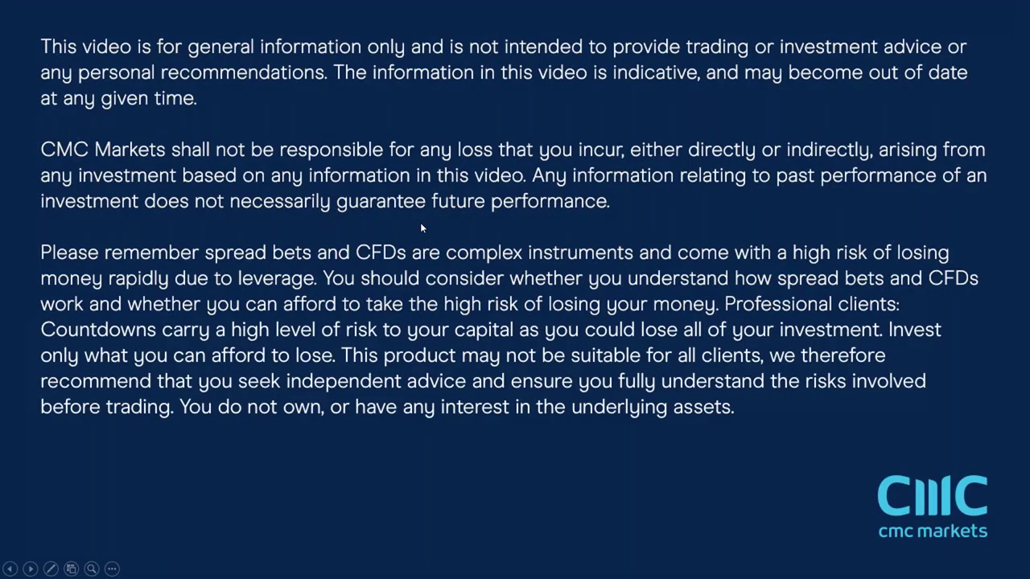
mouse_move(565, 244)
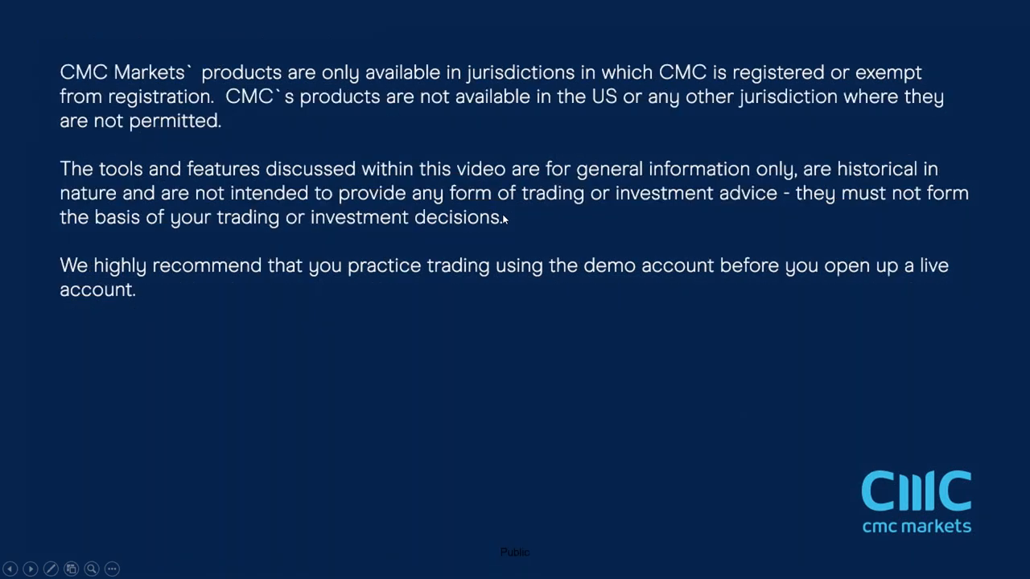
mouse_move(476, 233)
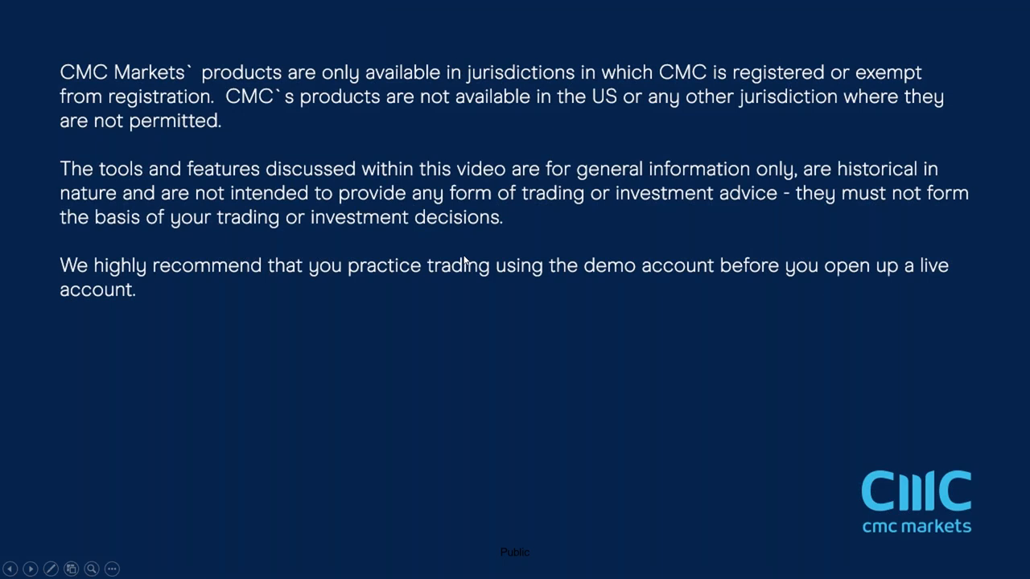
mouse_move(463, 274)
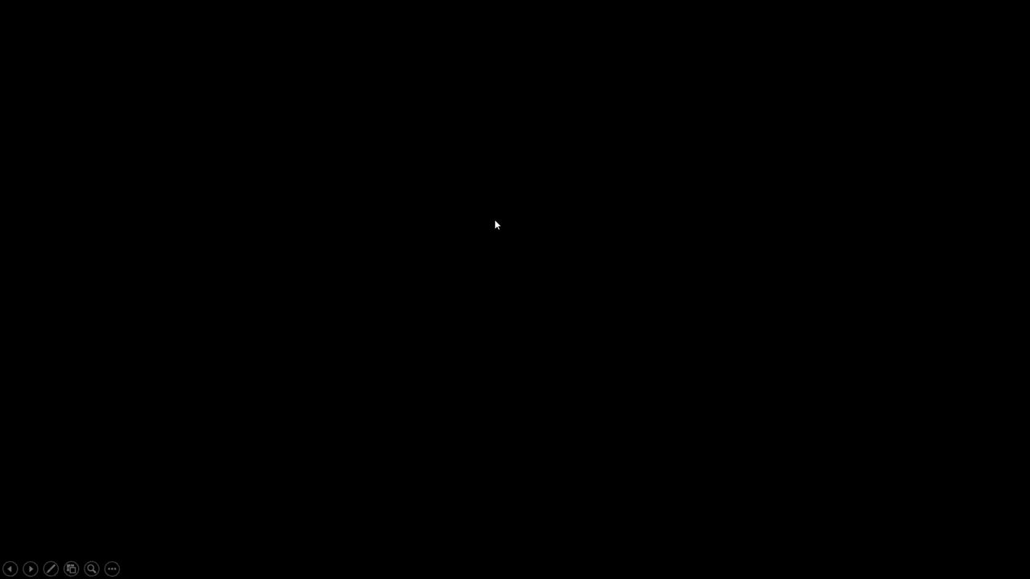
mouse_move(746, 216)
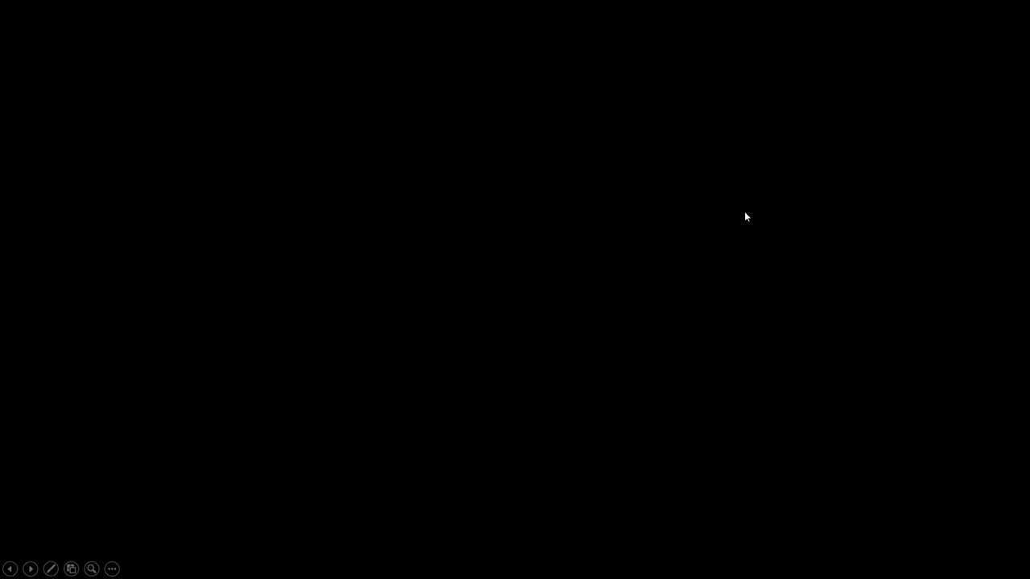